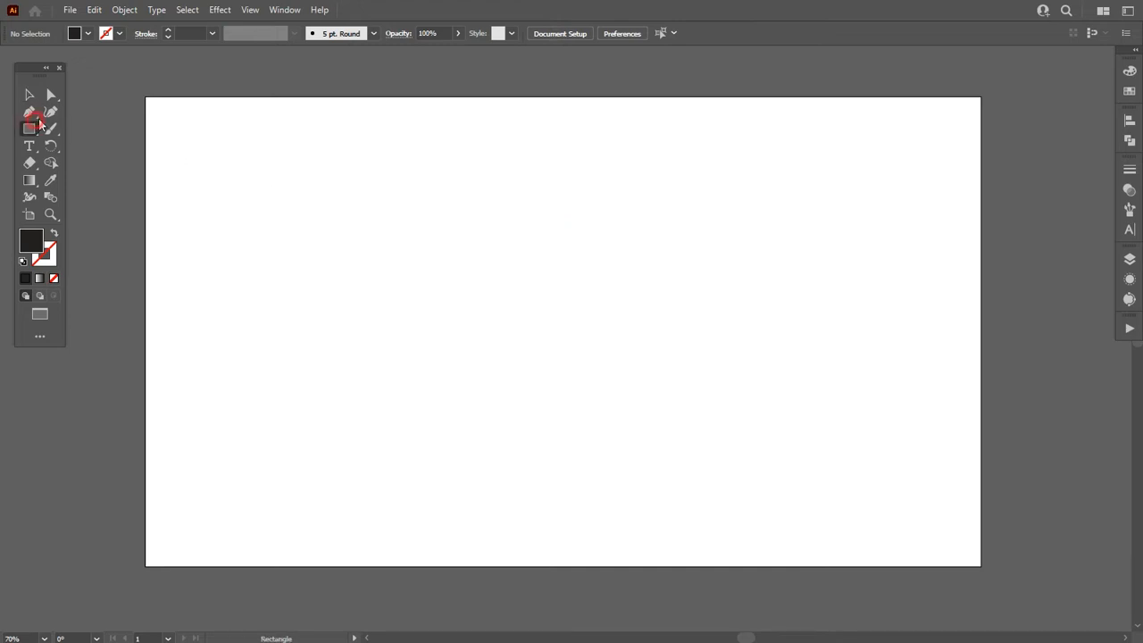
- Draw a dark rectangle covering the artboard and a tall narrow bar with D8D8D8 grey fill
left_click_drag(147, 97, 800, 478)
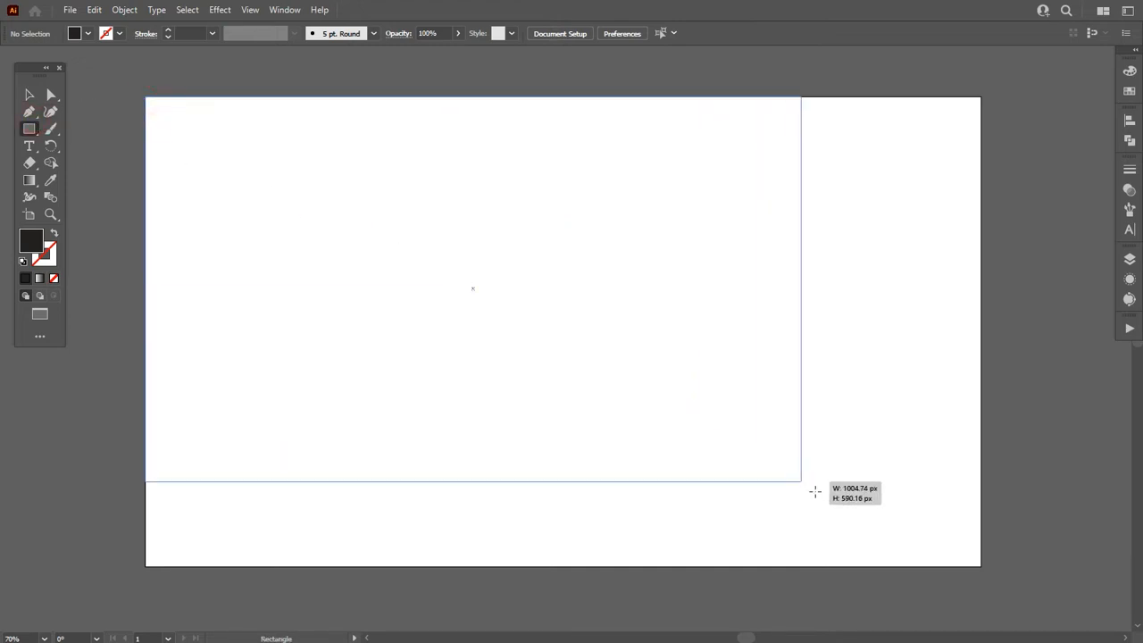
left_click_drag(147, 96, 979, 565)
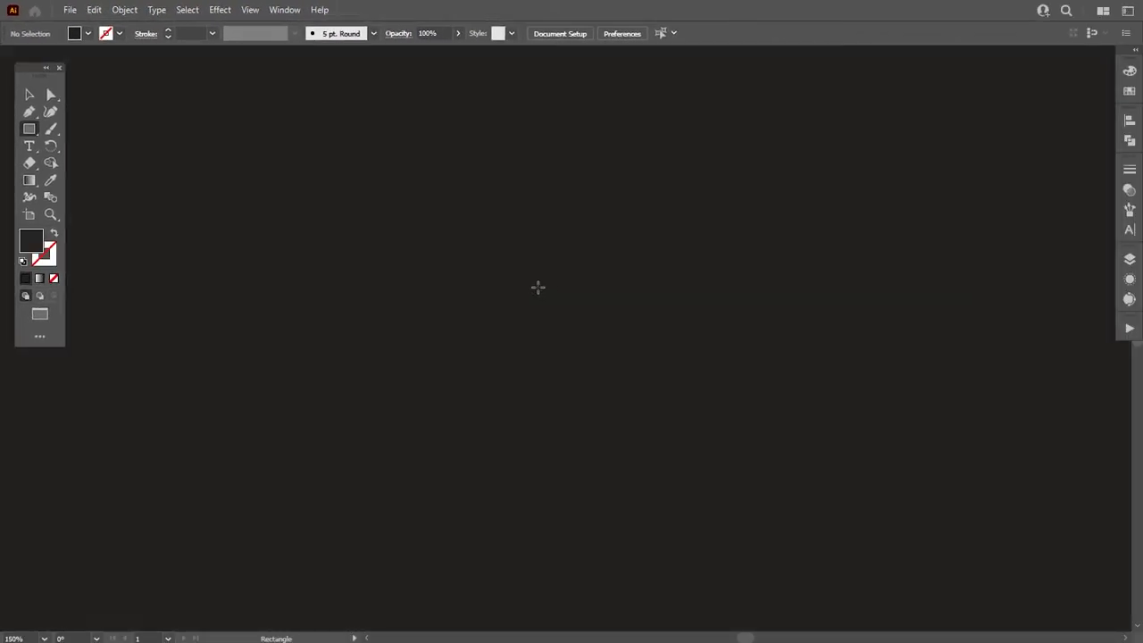
left_click_drag(340, 157, 396, 463)
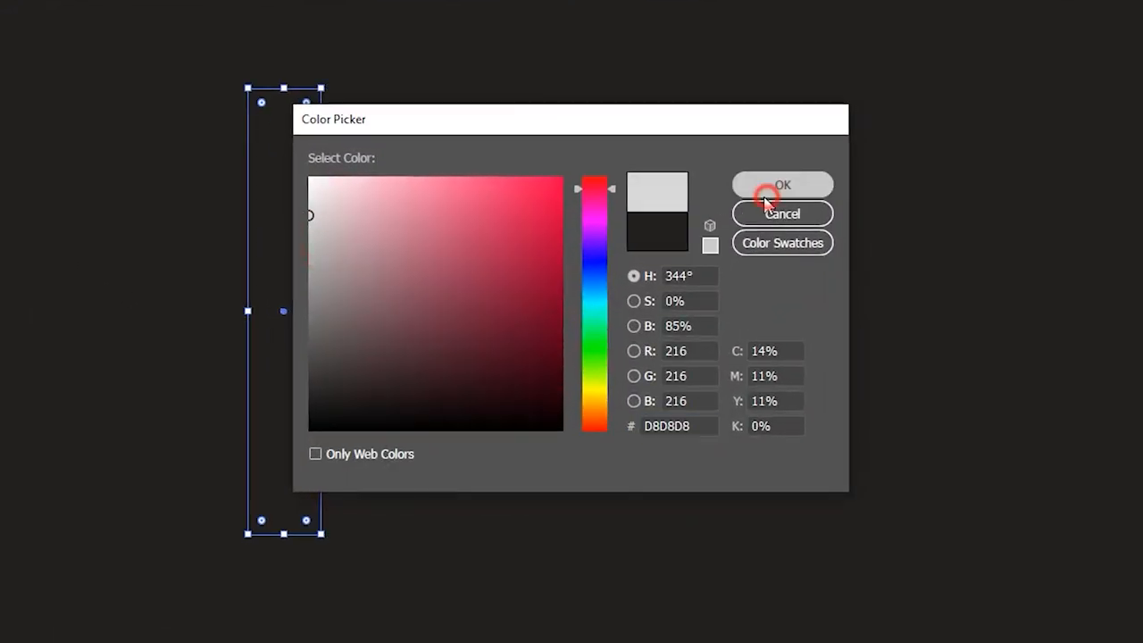
- Confirm the grey, copy the bar into a second upright and a crossbar forming an H
left_click(782, 184)
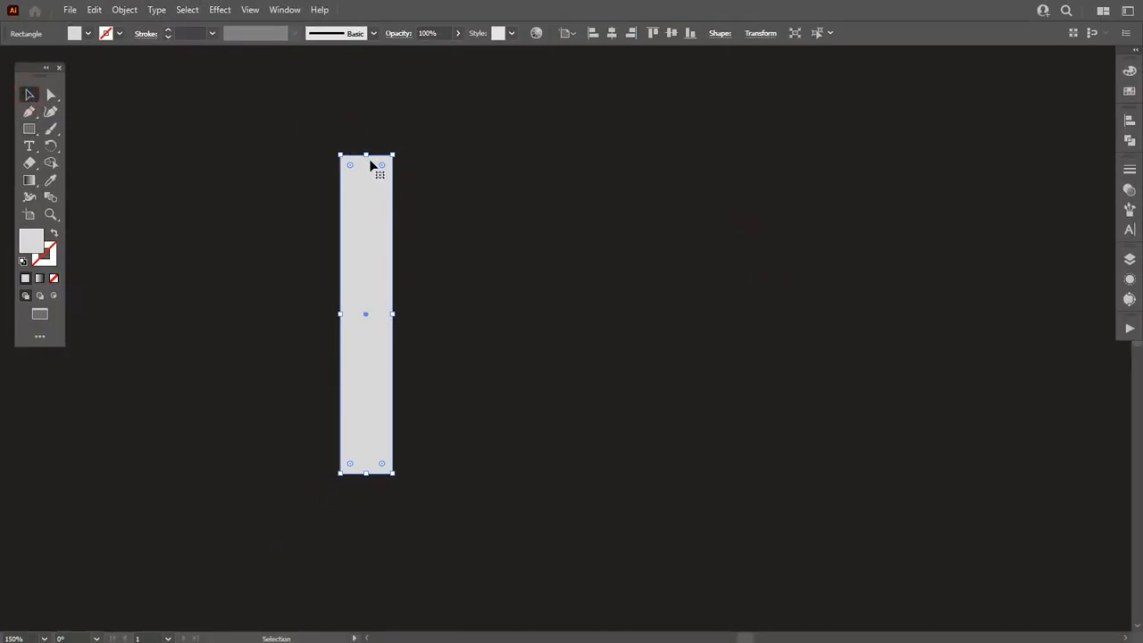
left_click_drag(364, 311, 518, 310)
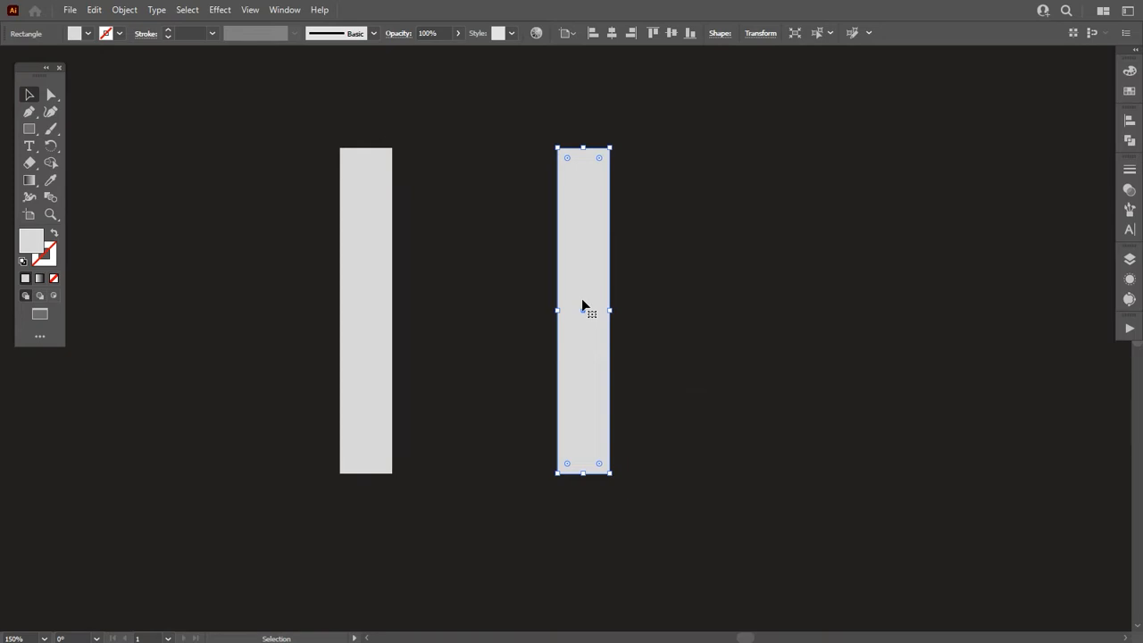
left_click_drag(582, 311, 854, 310)
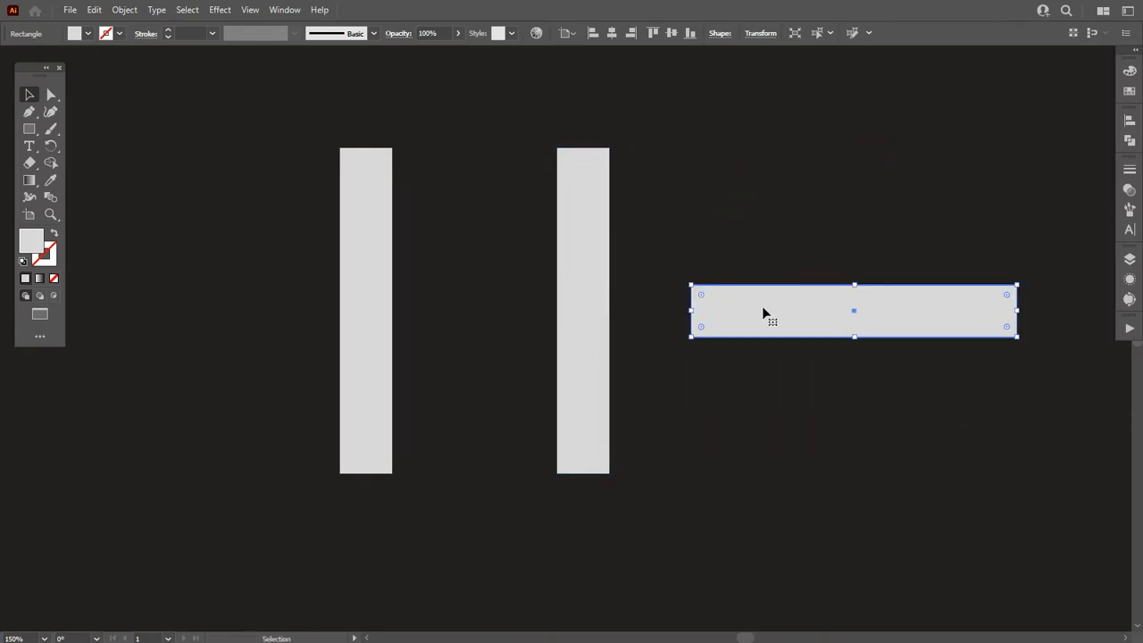
left_click_drag(854, 311, 460, 284)
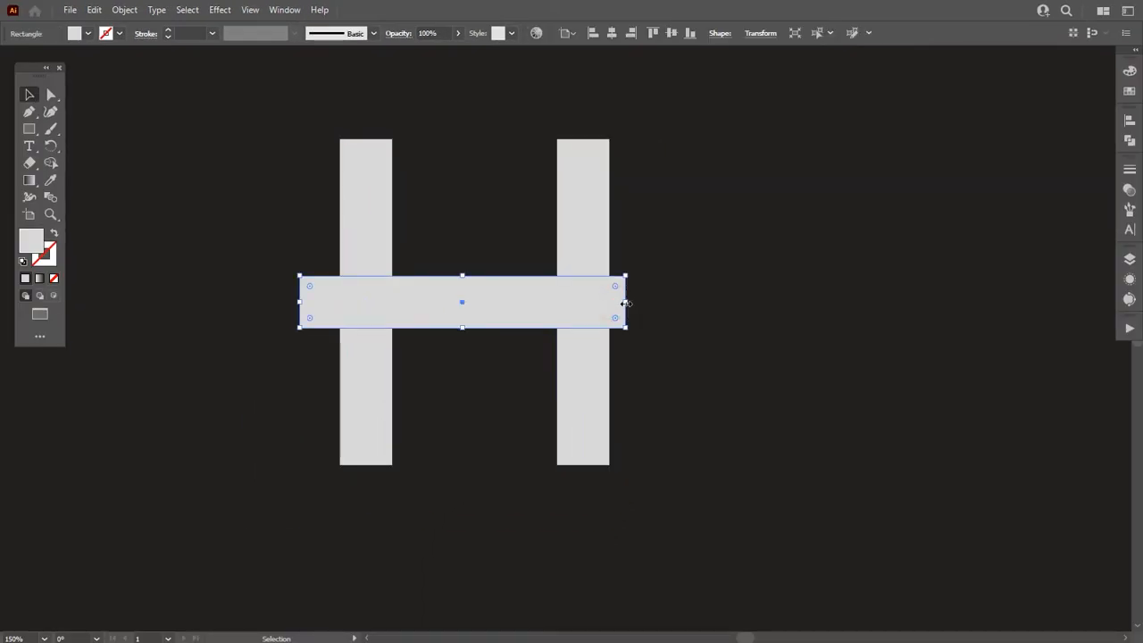
left_click_drag(625, 302, 571, 302)
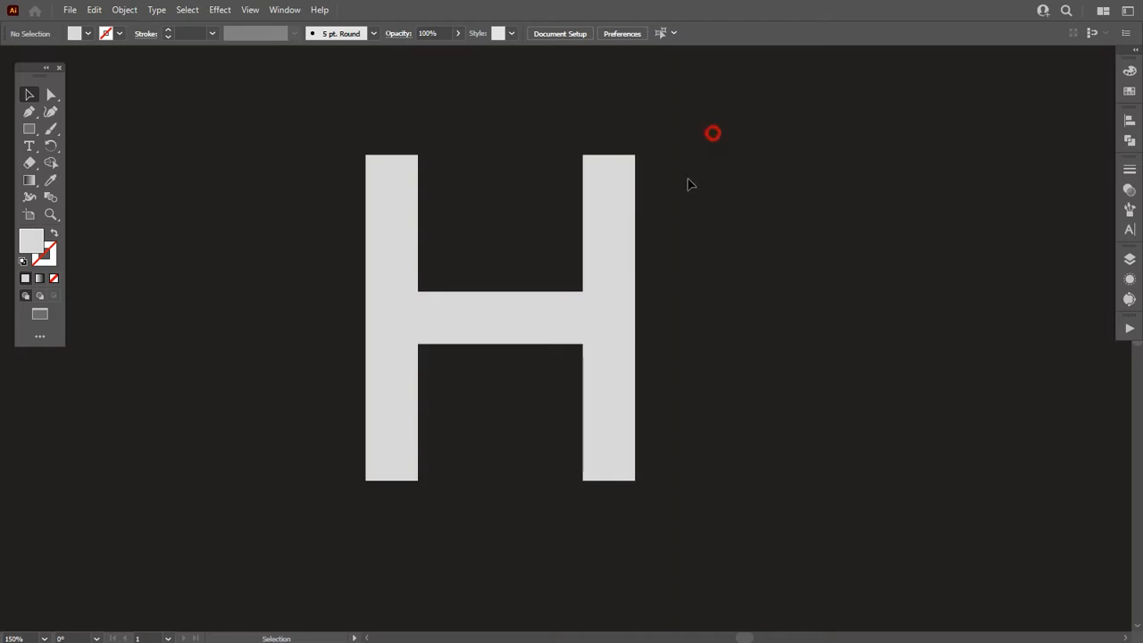
- Unite the three bars into one H path and centre it on the artboard
left_click(500, 318)
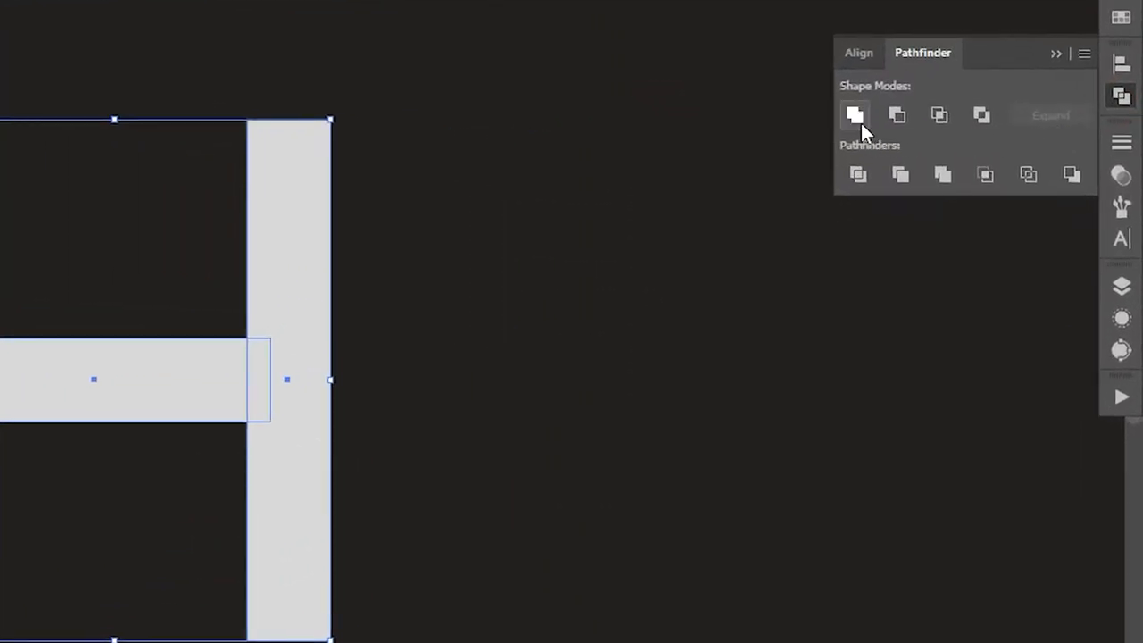
left_click(853, 114)
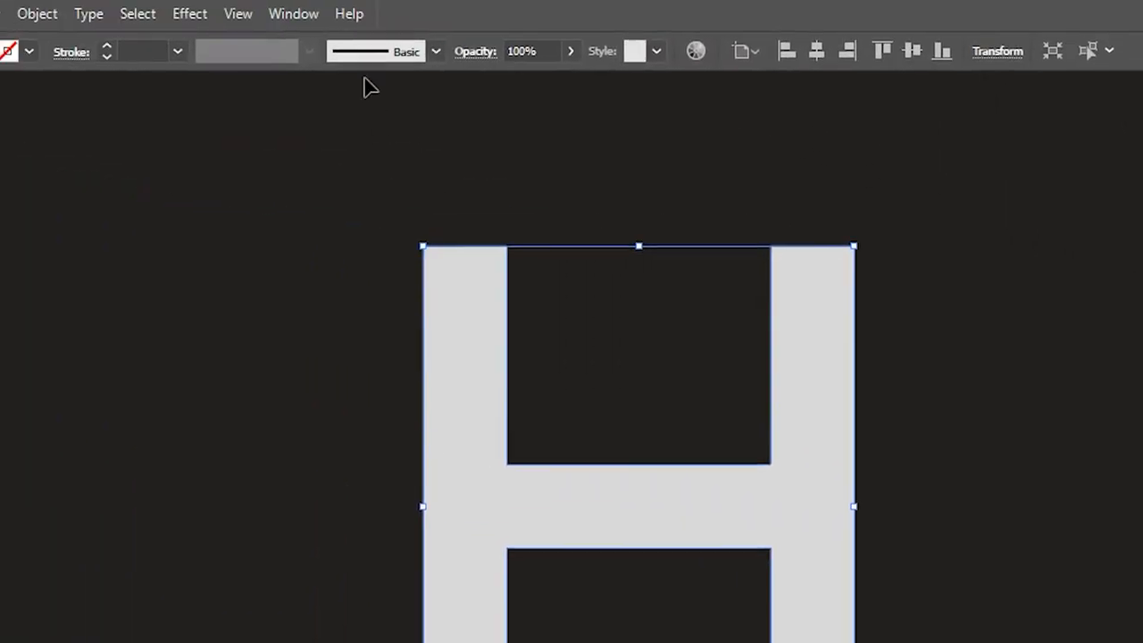
left_click(293, 15)
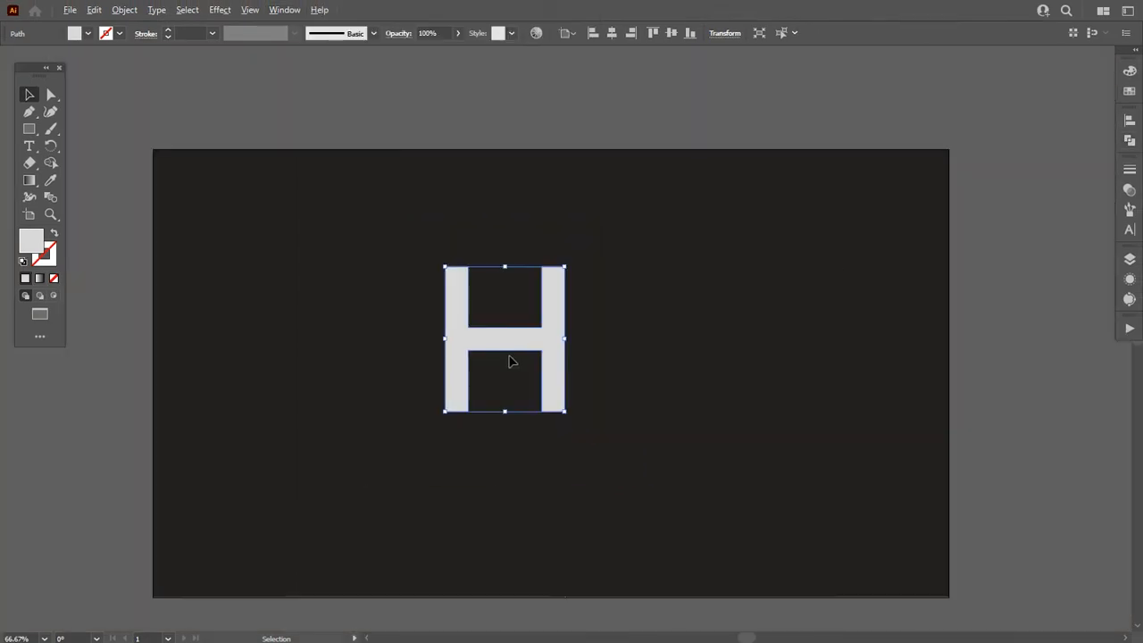
left_click(611, 32)
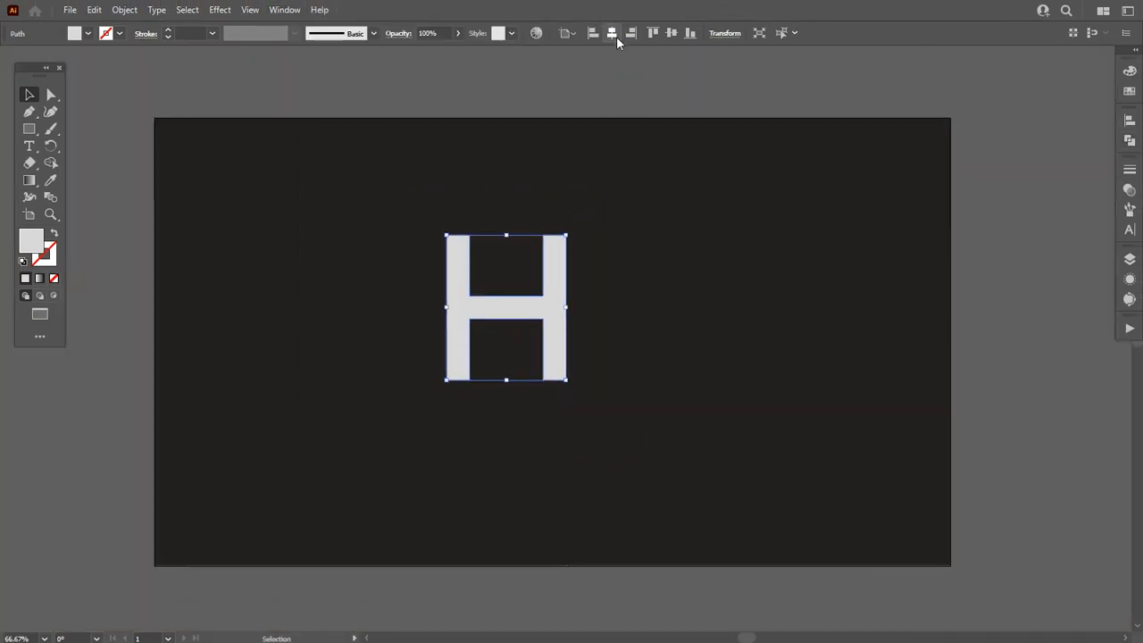
left_click_drag(507, 307, 552, 342)
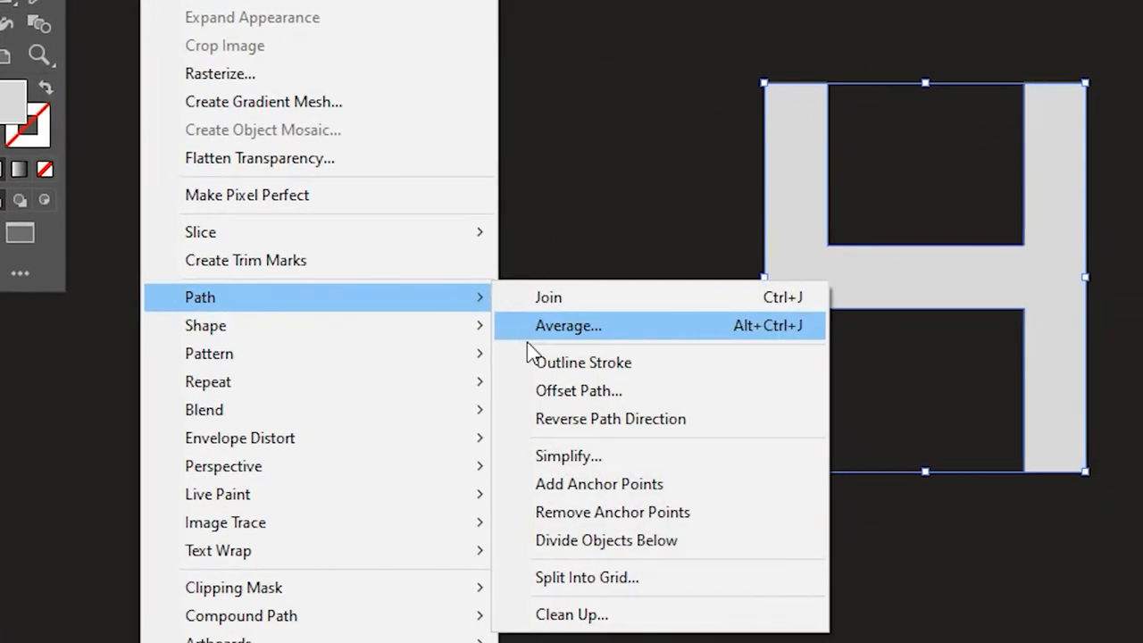
- Apply Offset Path with a 20 px outward offset around the H
left_click(578, 390)
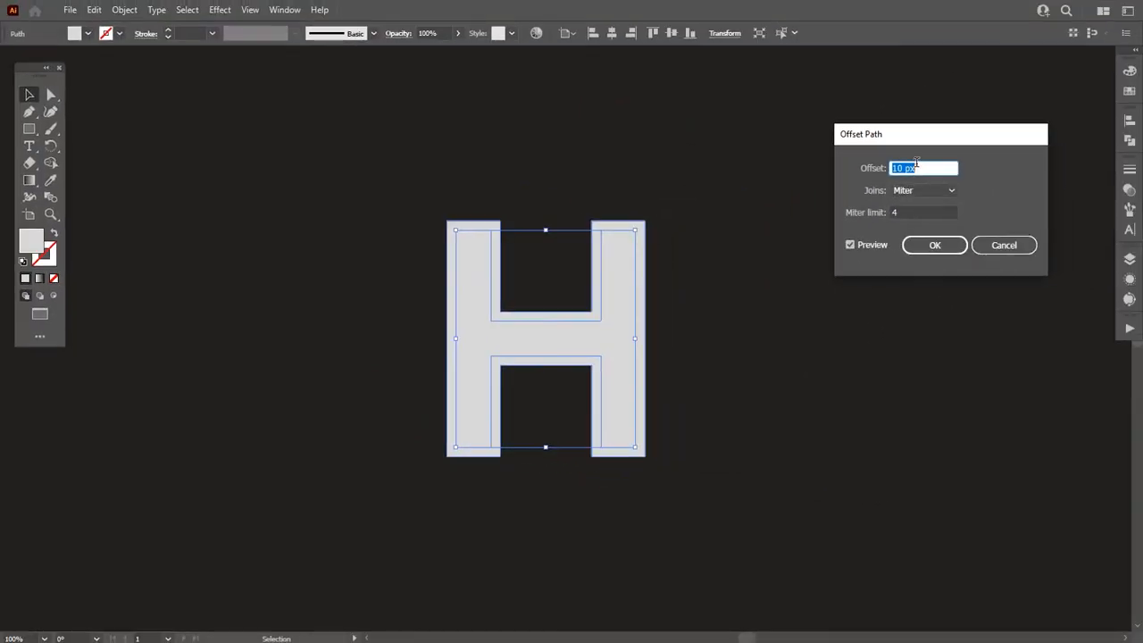
type("18")
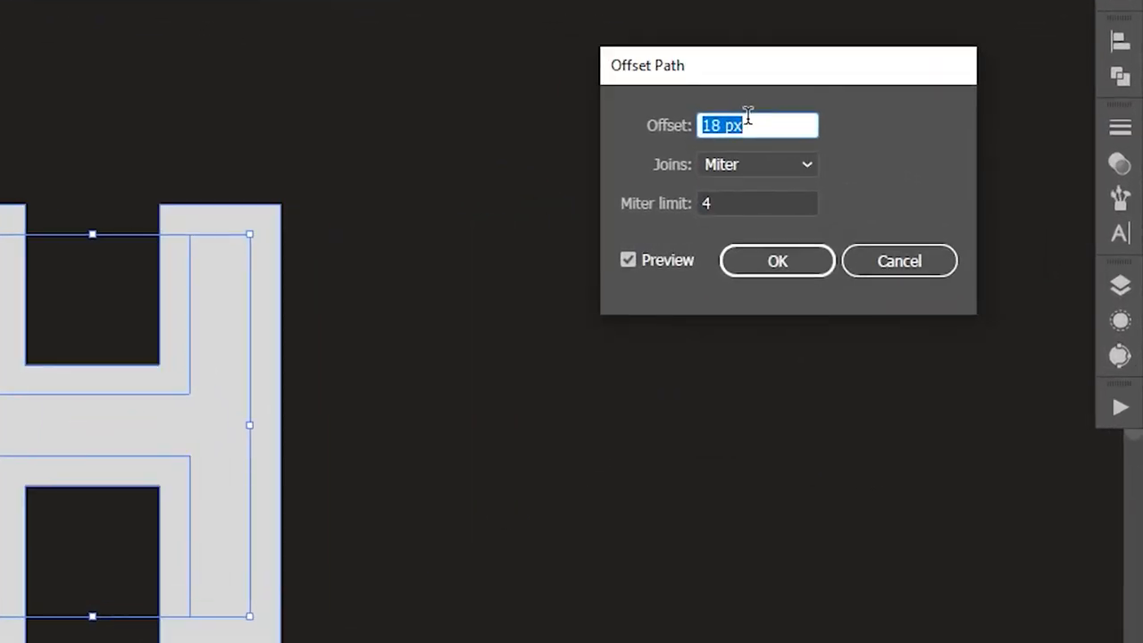
type("20 px")
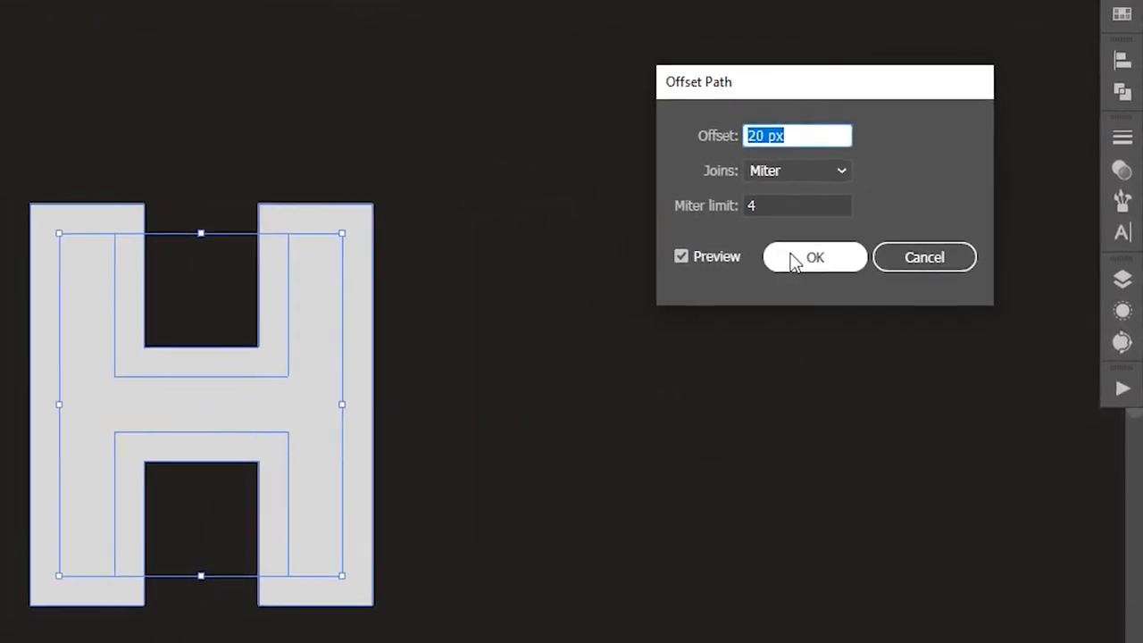
left_click(814, 257)
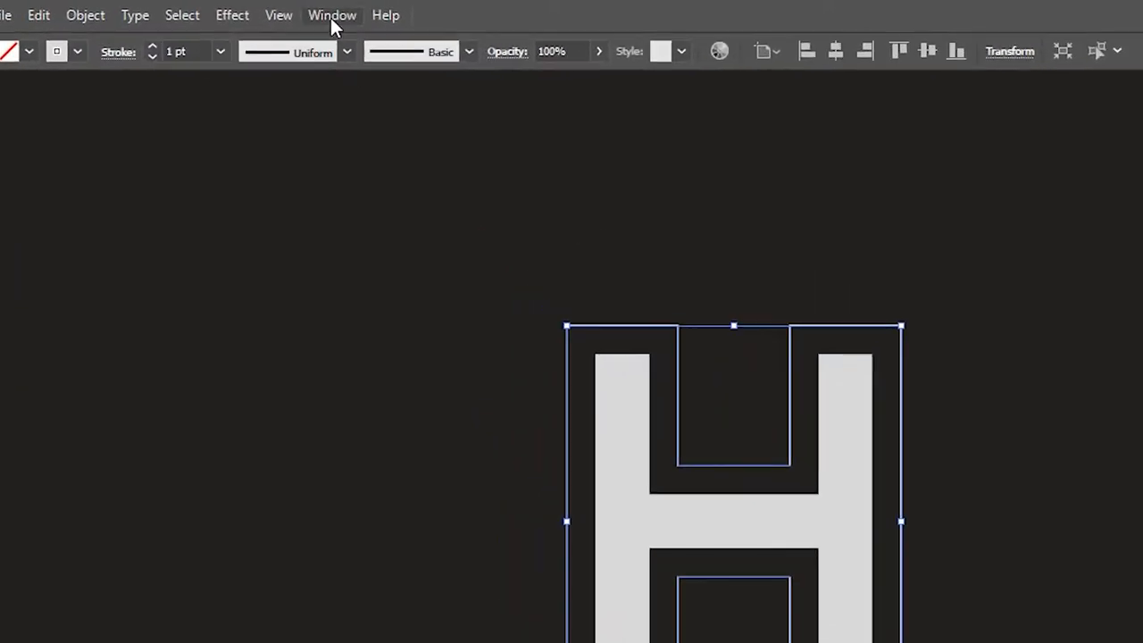
- Show the Actions panel, clear existing actions and create a set named 'blend'
left_click(332, 15)
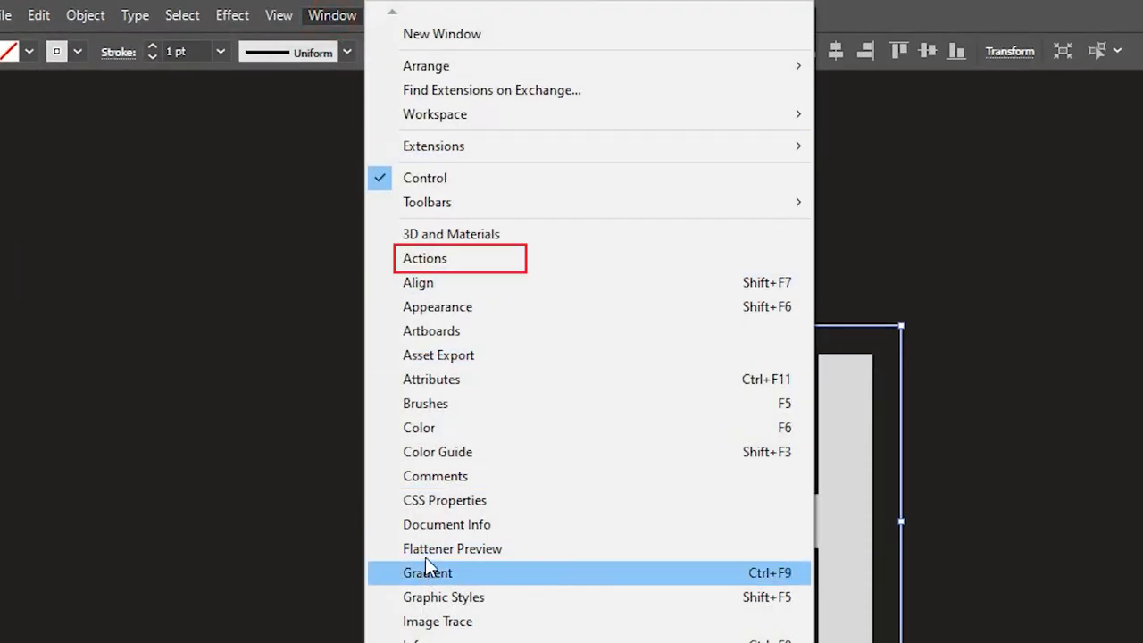
left_click(425, 257)
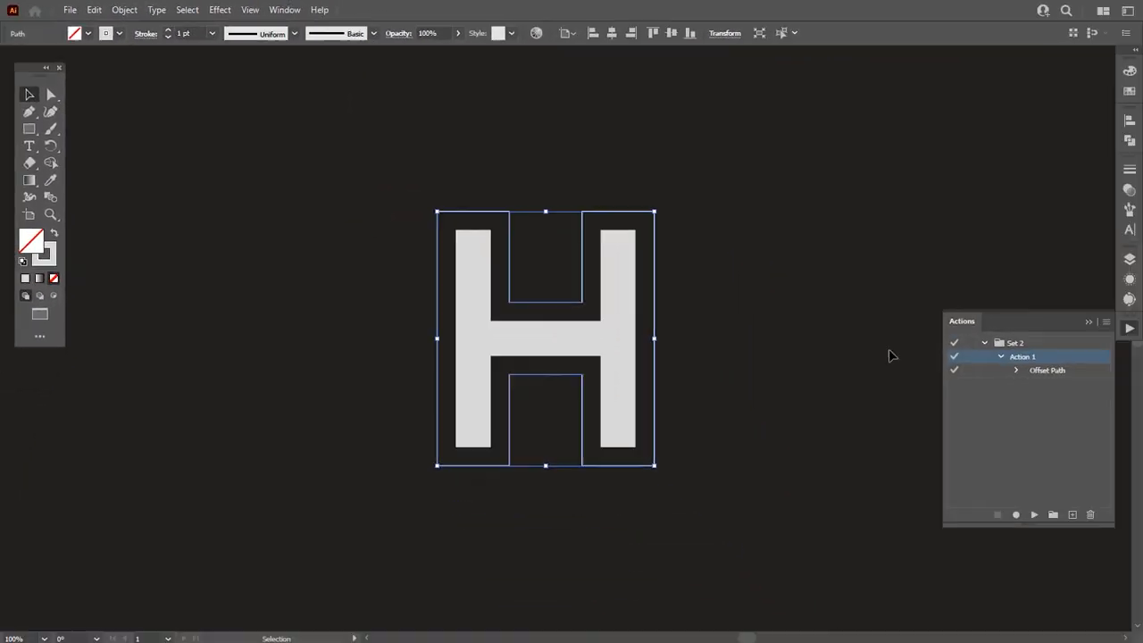
left_click(1106, 322)
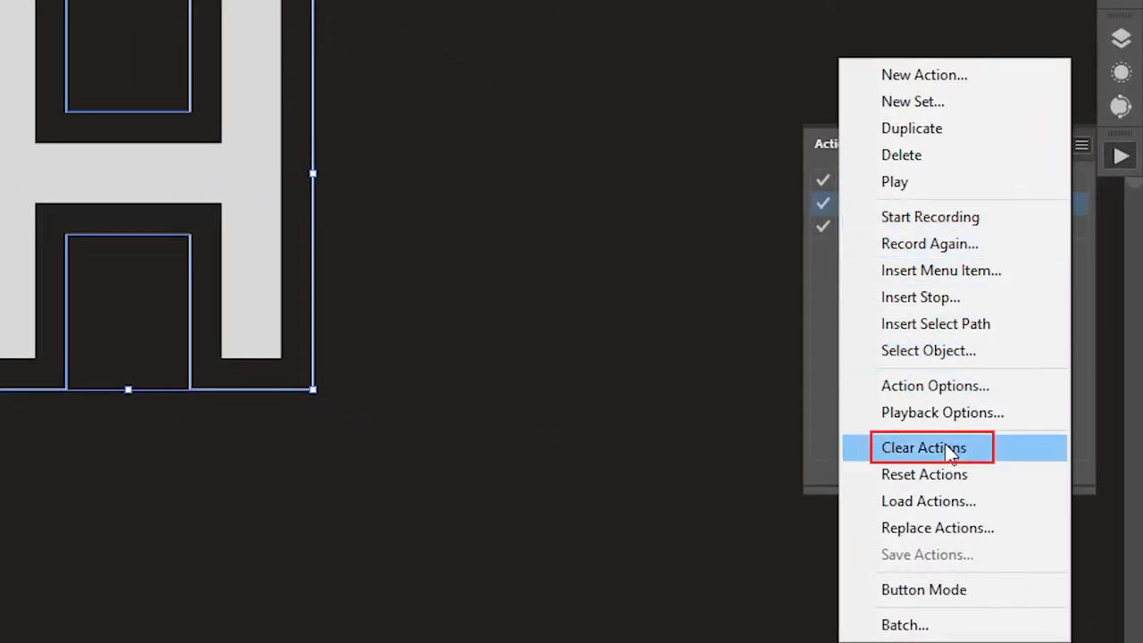
left_click(924, 447)
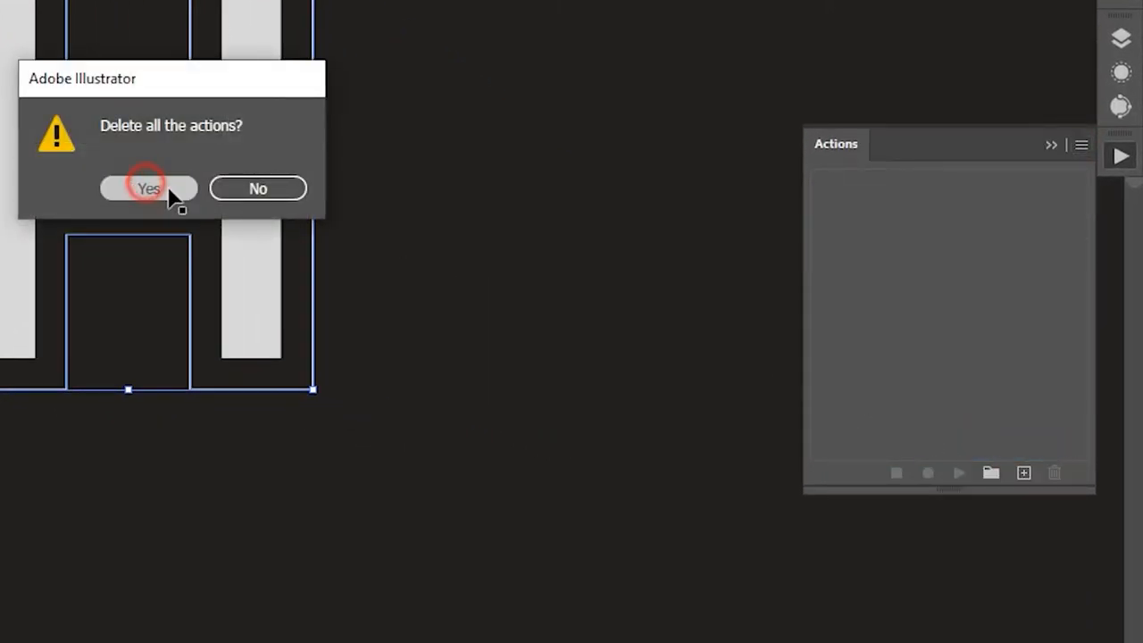
left_click(148, 188)
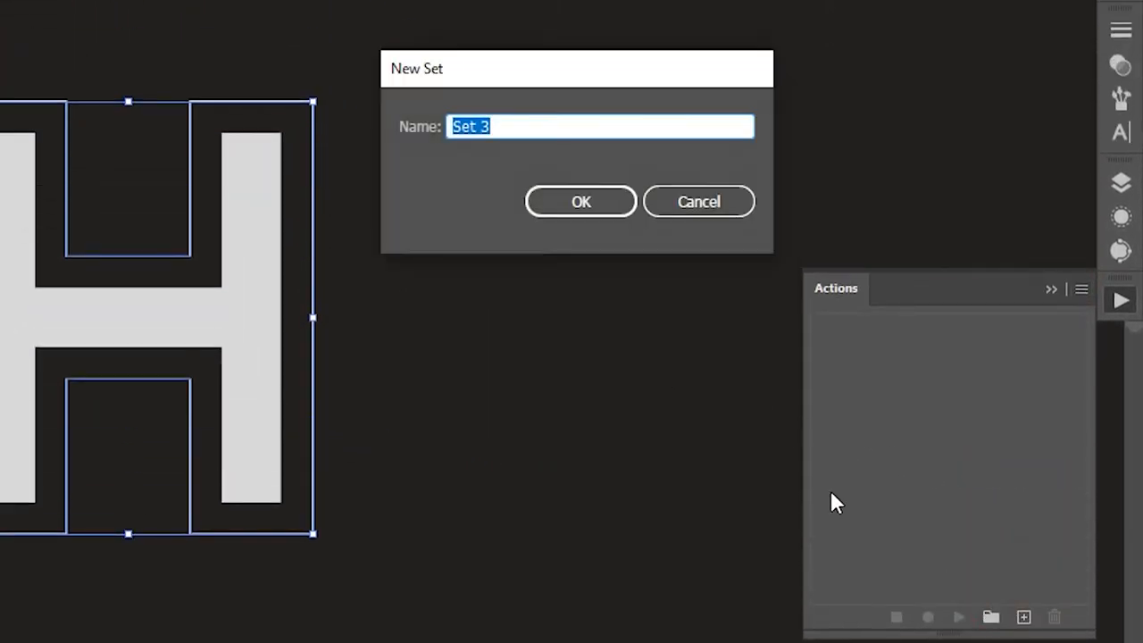
type("blend")
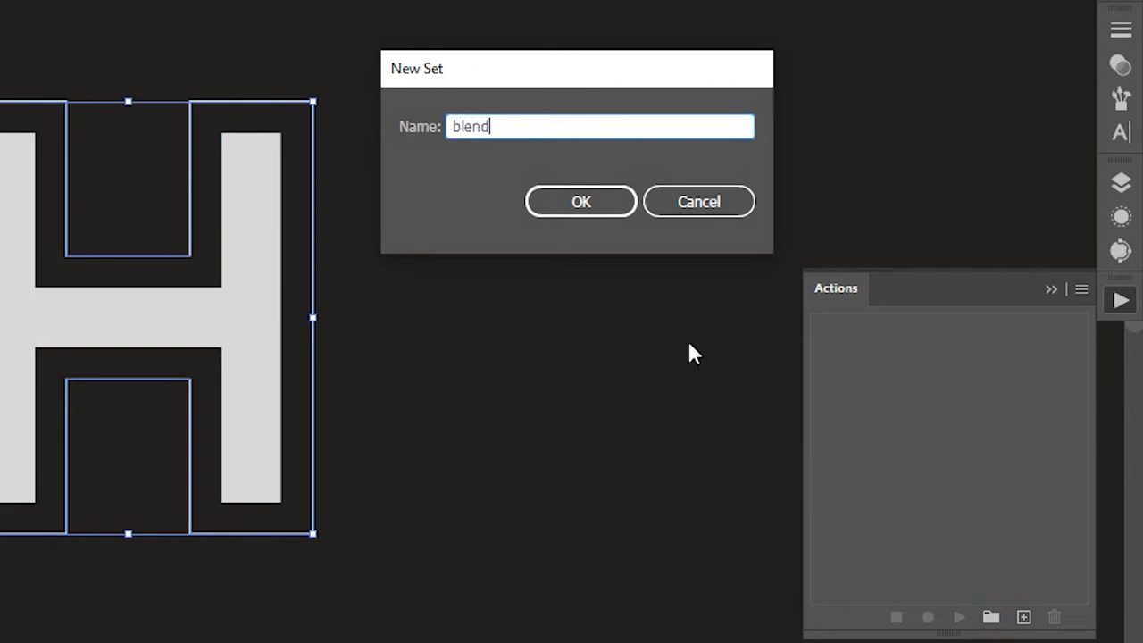
left_click(581, 200)
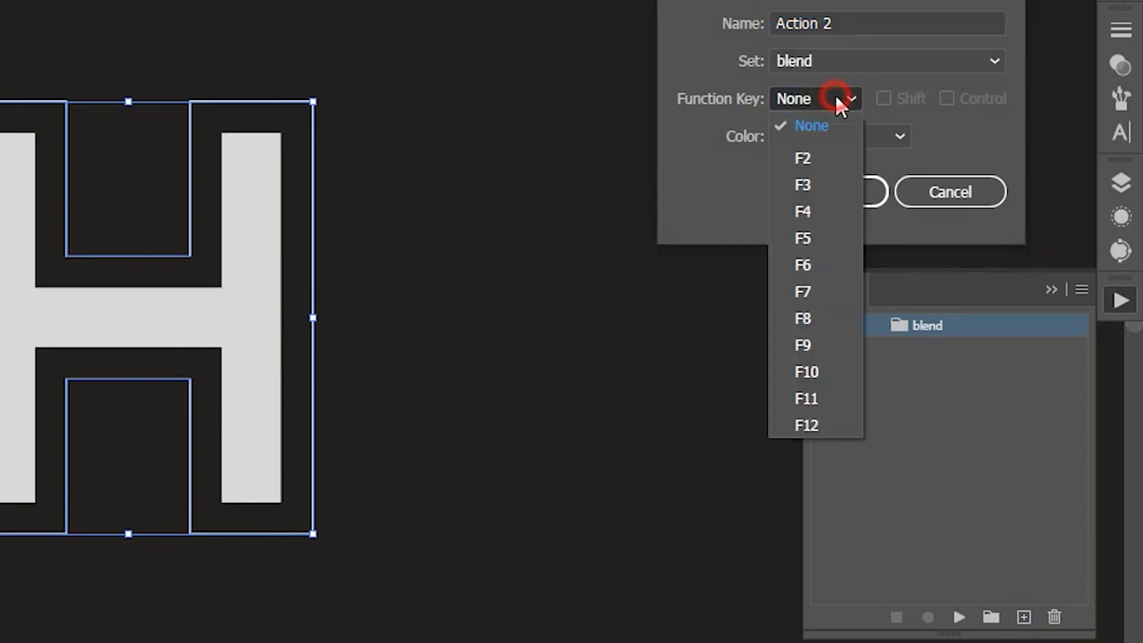
- Record an Offset Path action on F2 and replay it for many concentric outlines
left_click(802, 157)
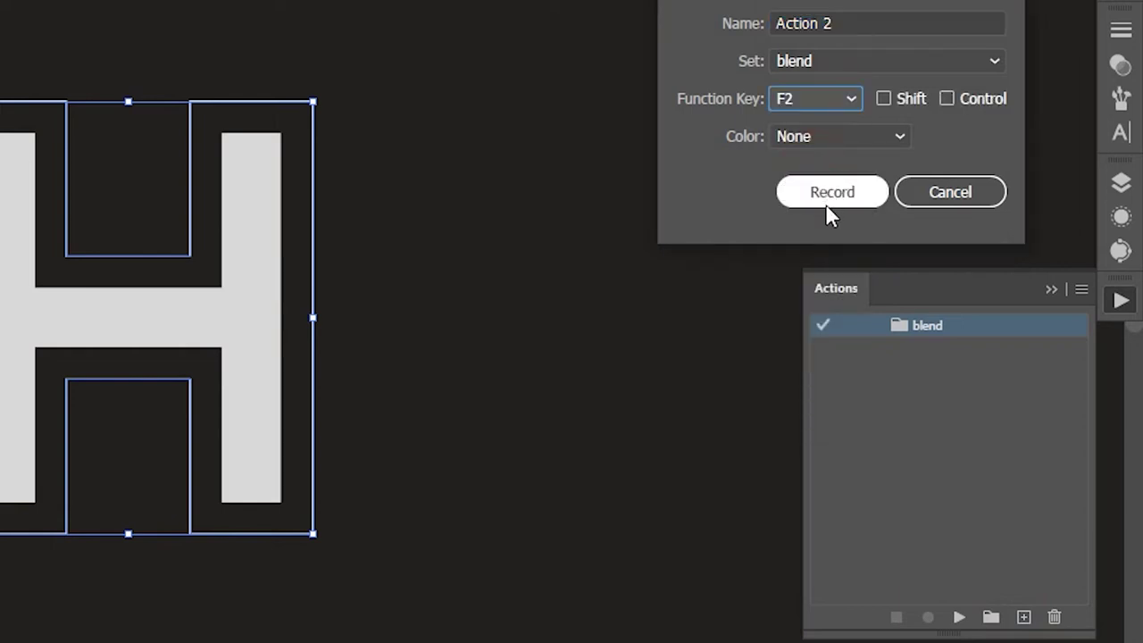
left_click(832, 193)
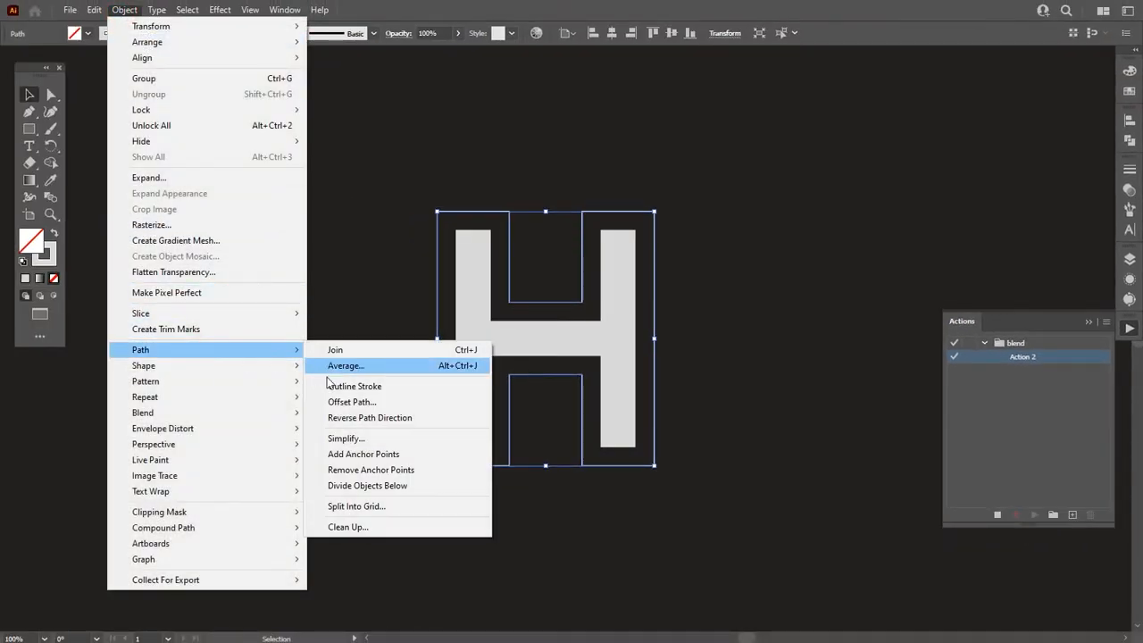
left_click(352, 401)
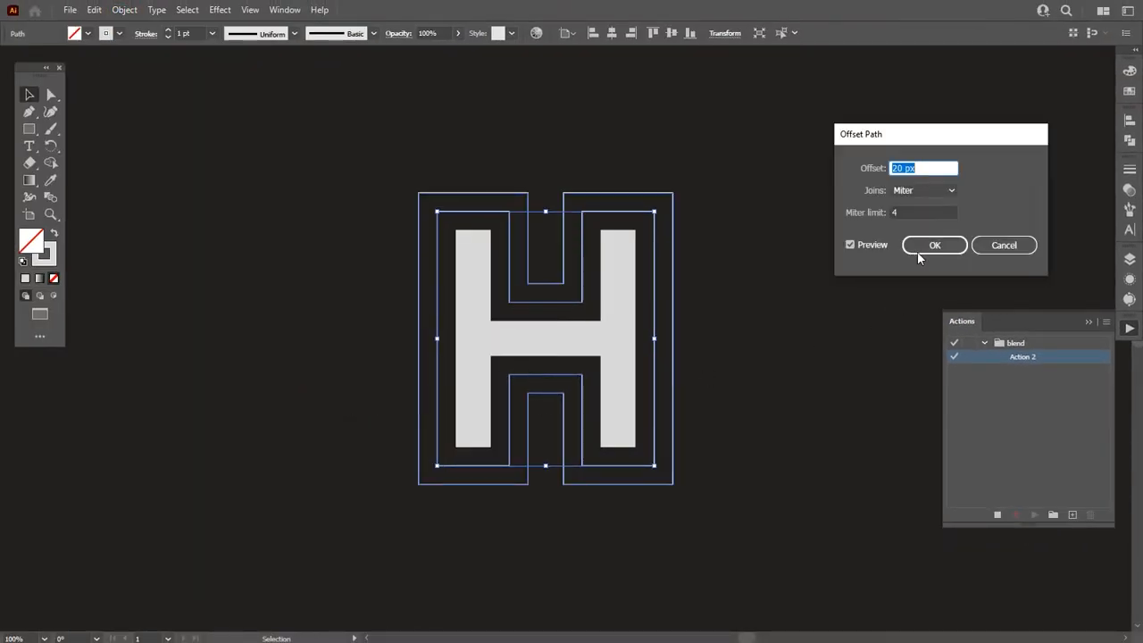
left_click(934, 244)
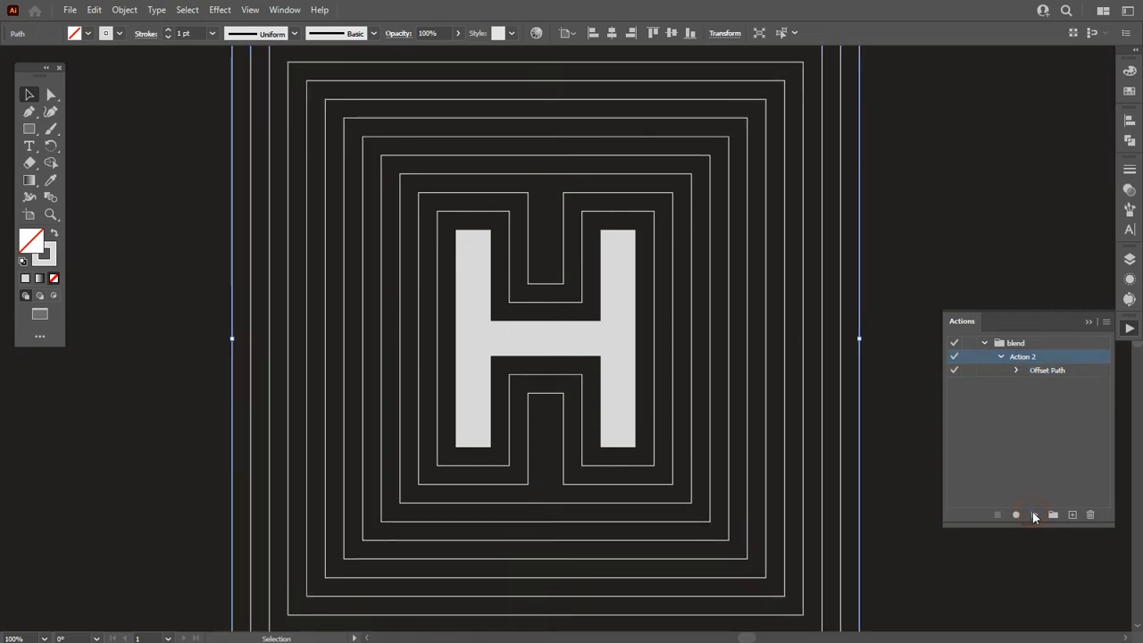
left_click(1033, 514)
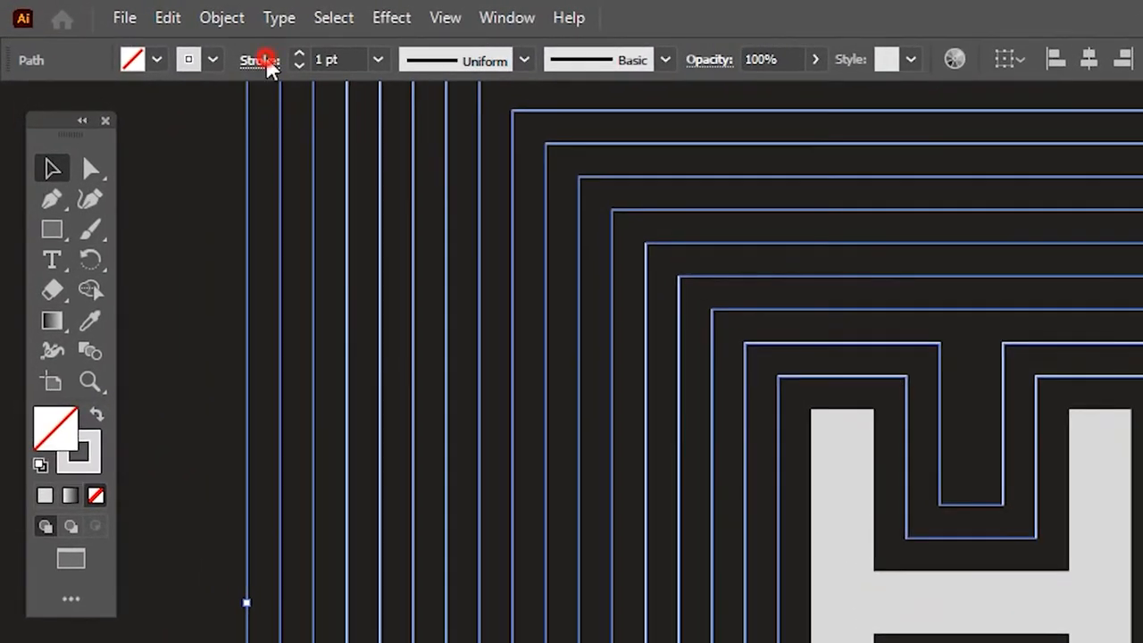
- Step the outlines' stroke weights down from thick near the H to thin outside
left_click(259, 61)
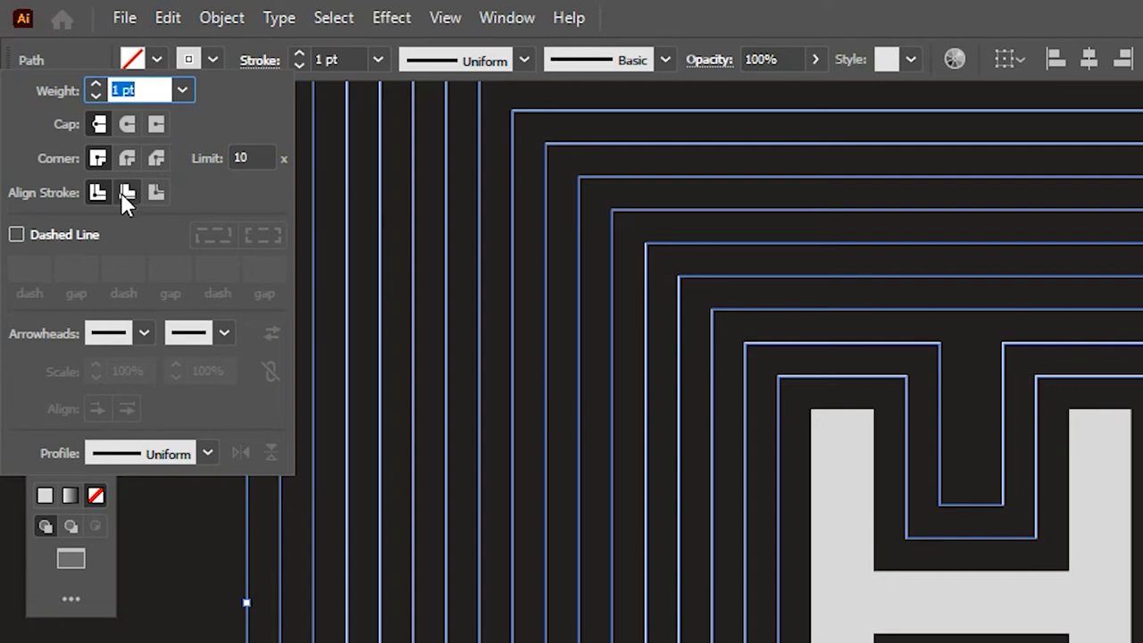
left_click(127, 193)
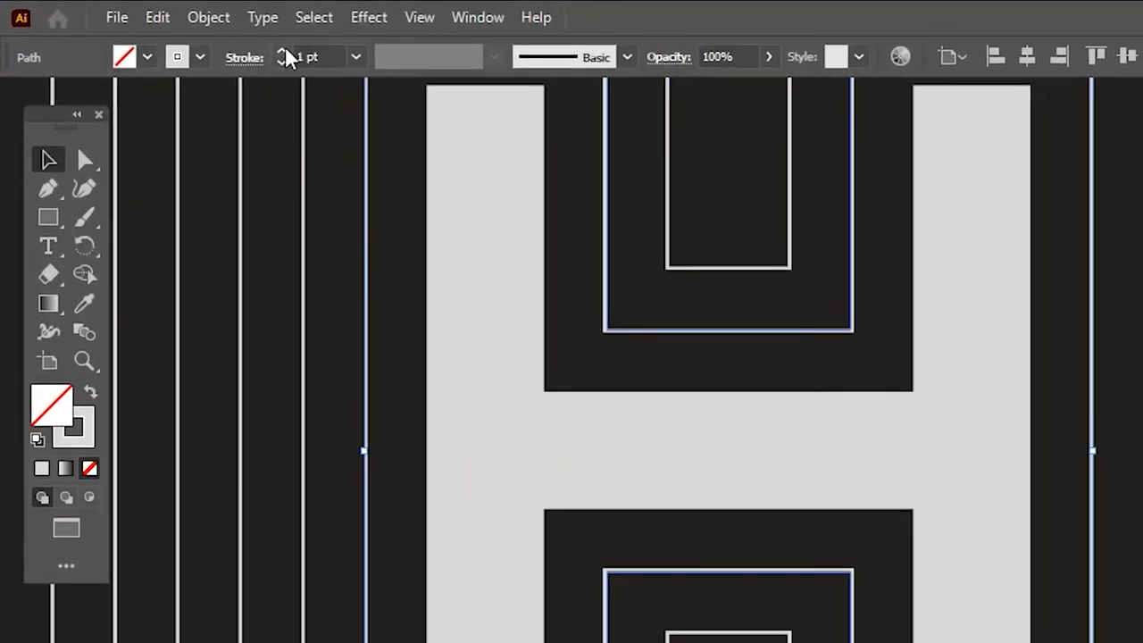
left_click(282, 50)
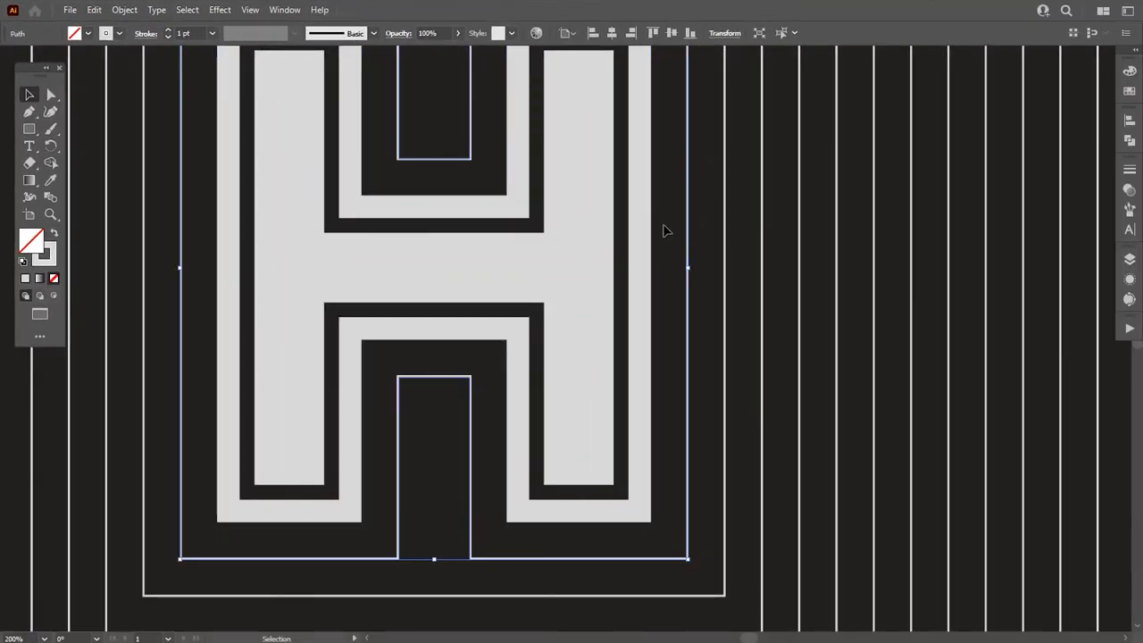
left_click(170, 32)
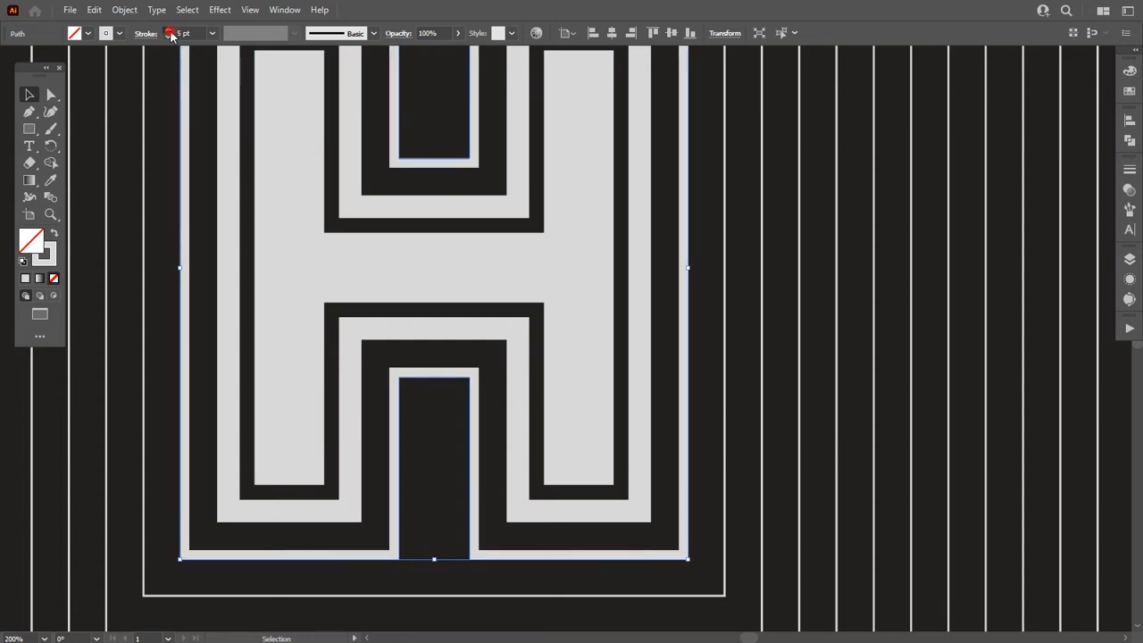
left_click(168, 32)
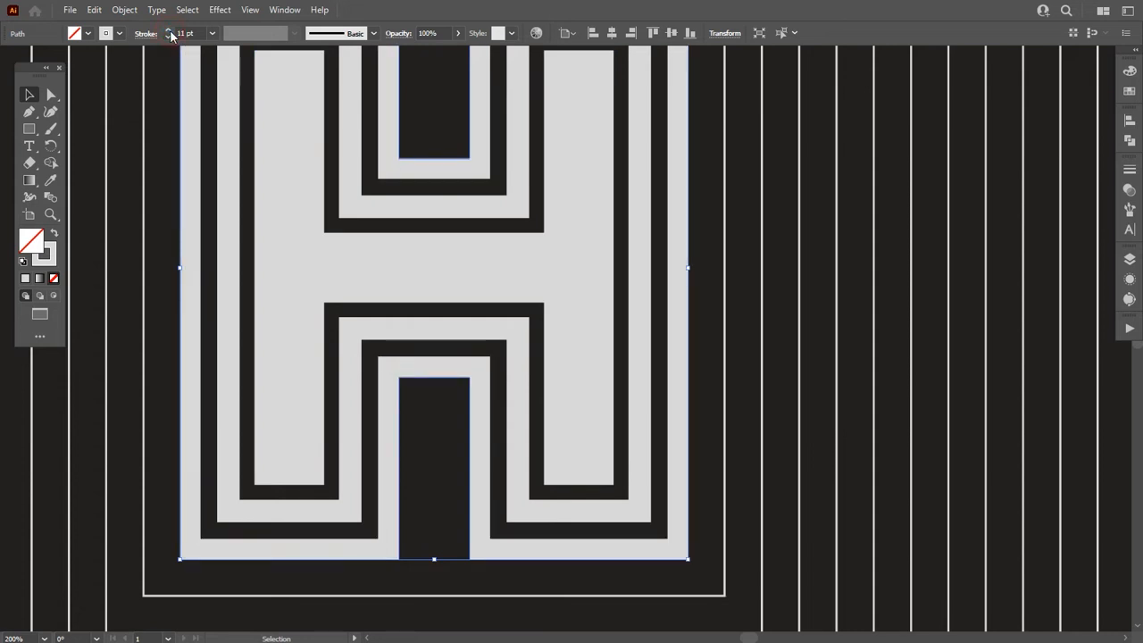
left_click(168, 36)
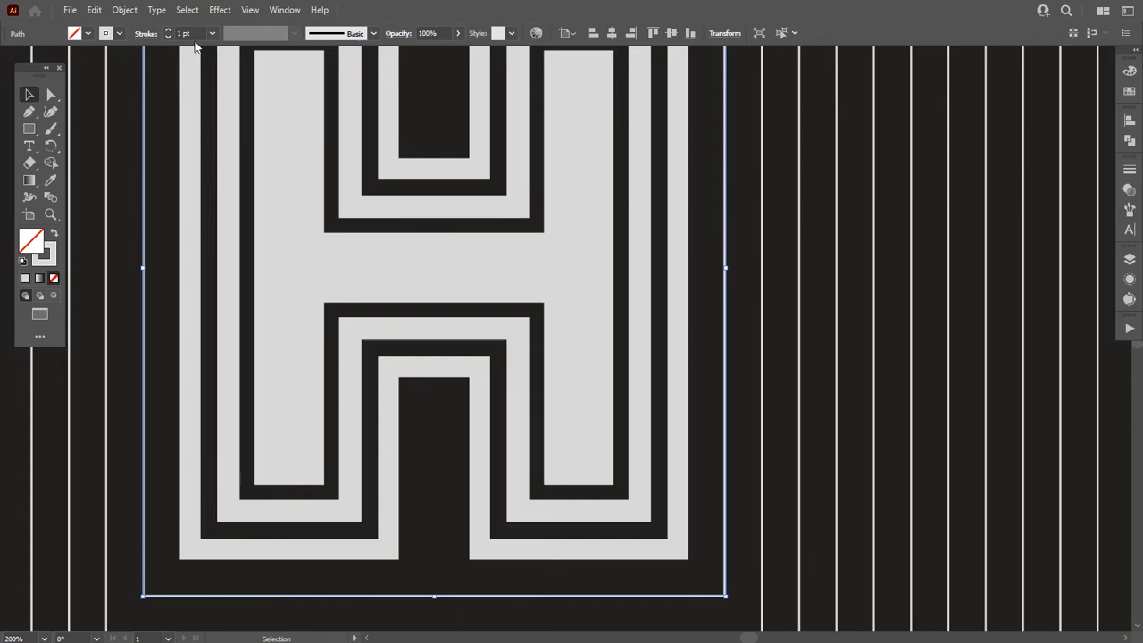
left_click(168, 30)
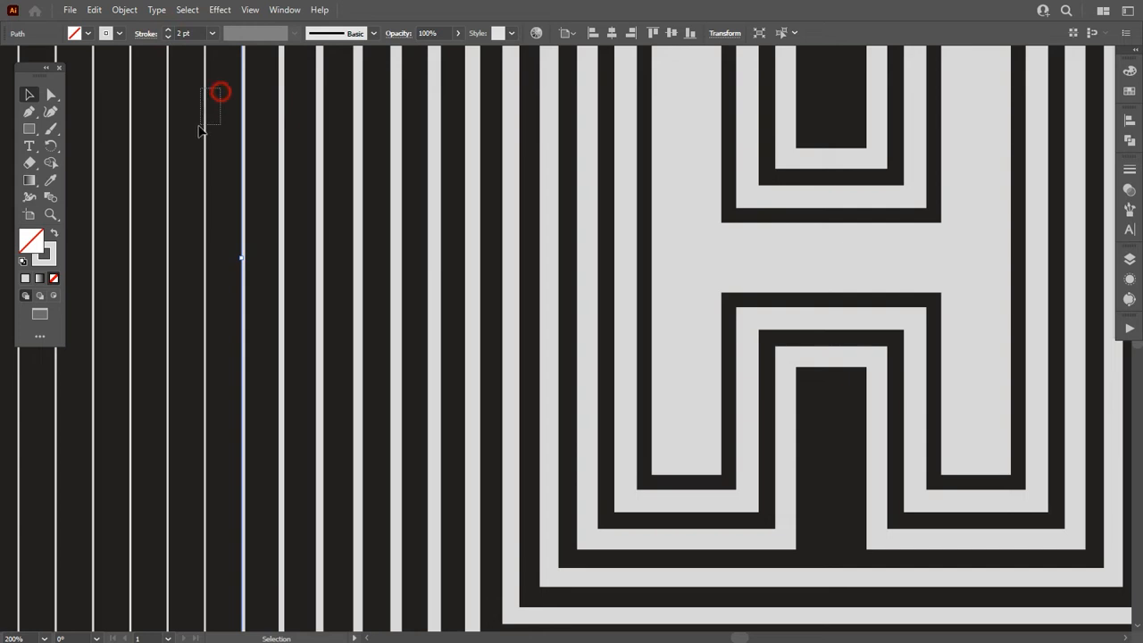
left_click(168, 37)
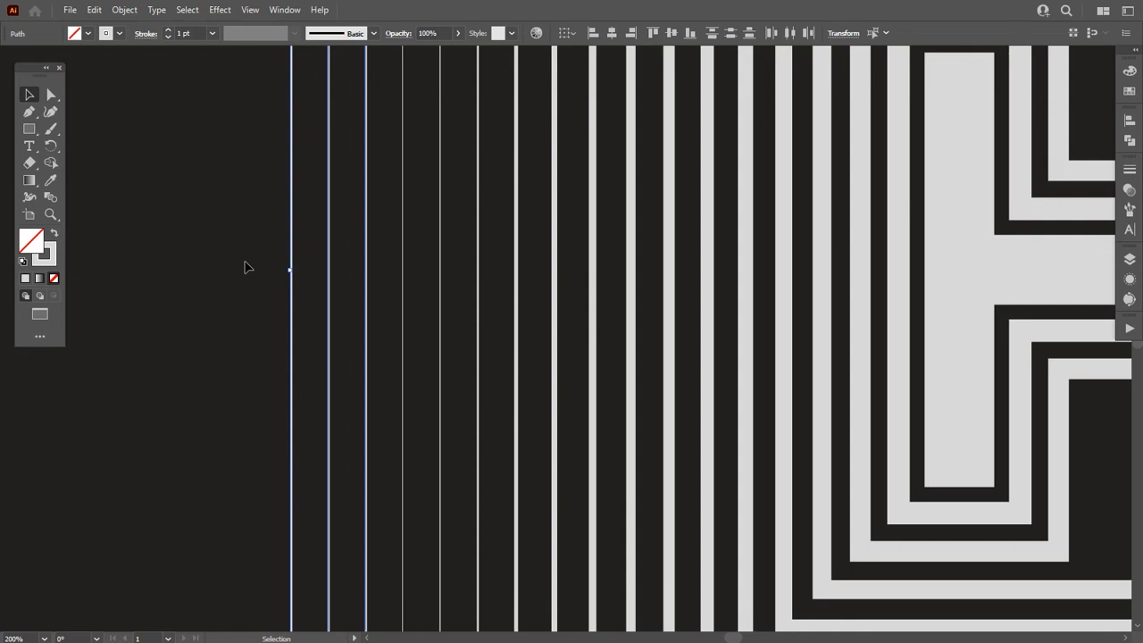
- Select the H with all its outlines including the outermost for Expand Appearance
left_click(248, 268)
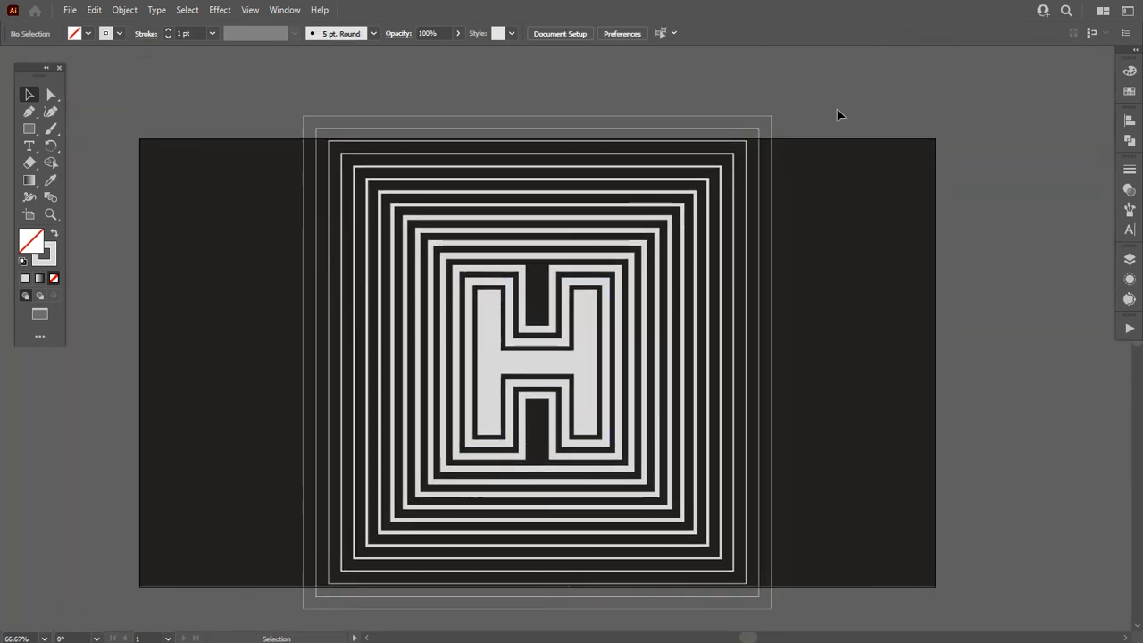
left_click(478, 532)
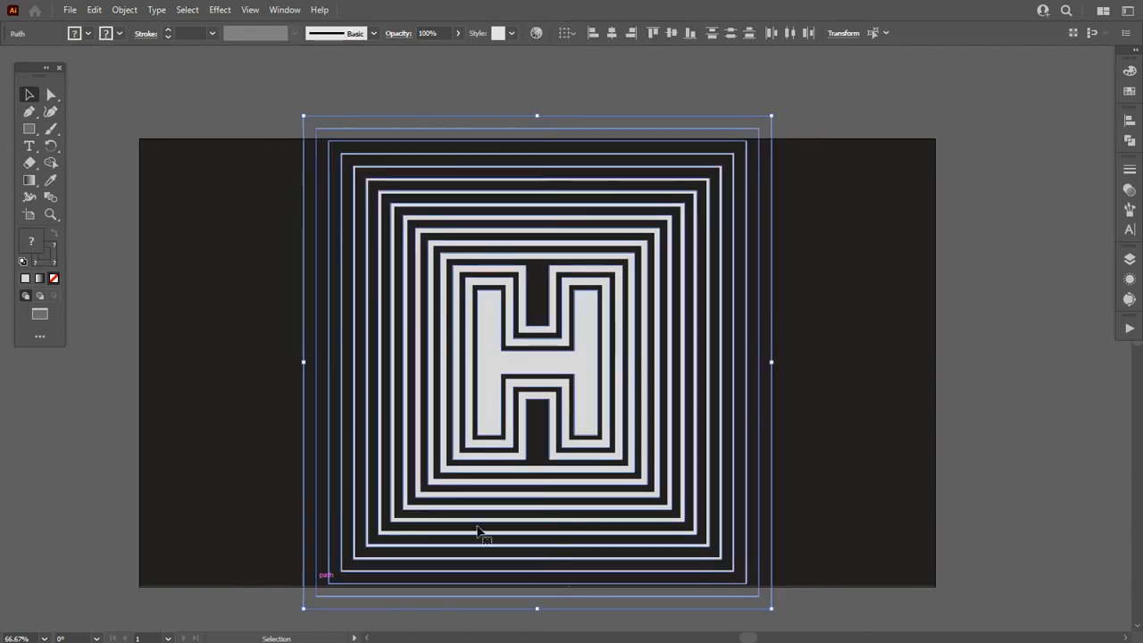
left_click_drag(772, 361, 793, 371)
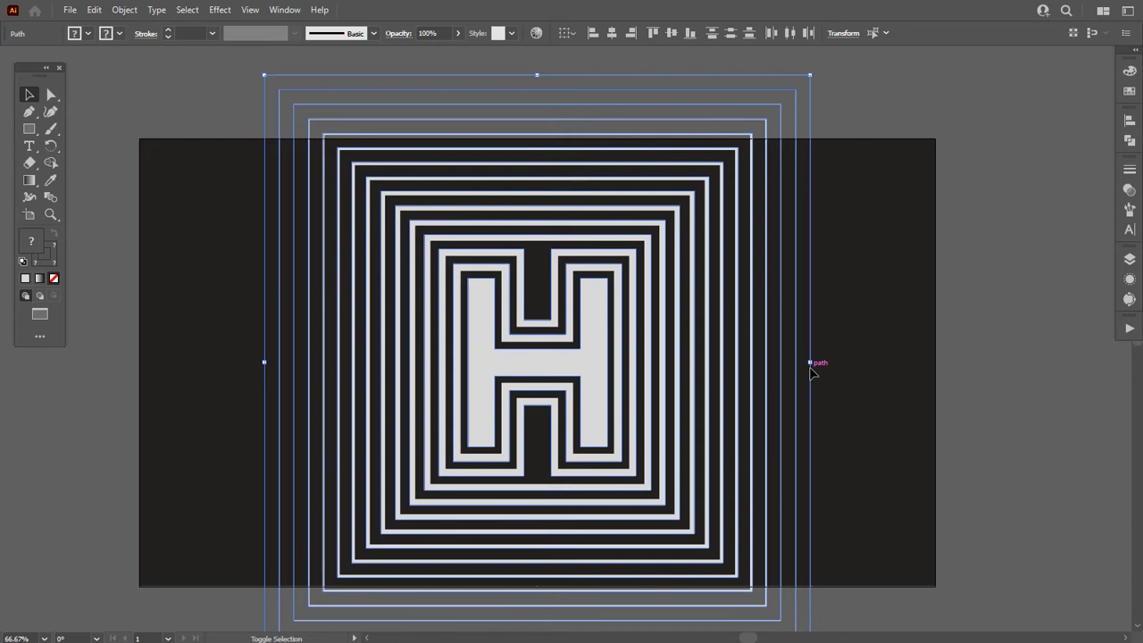
left_click(125, 10)
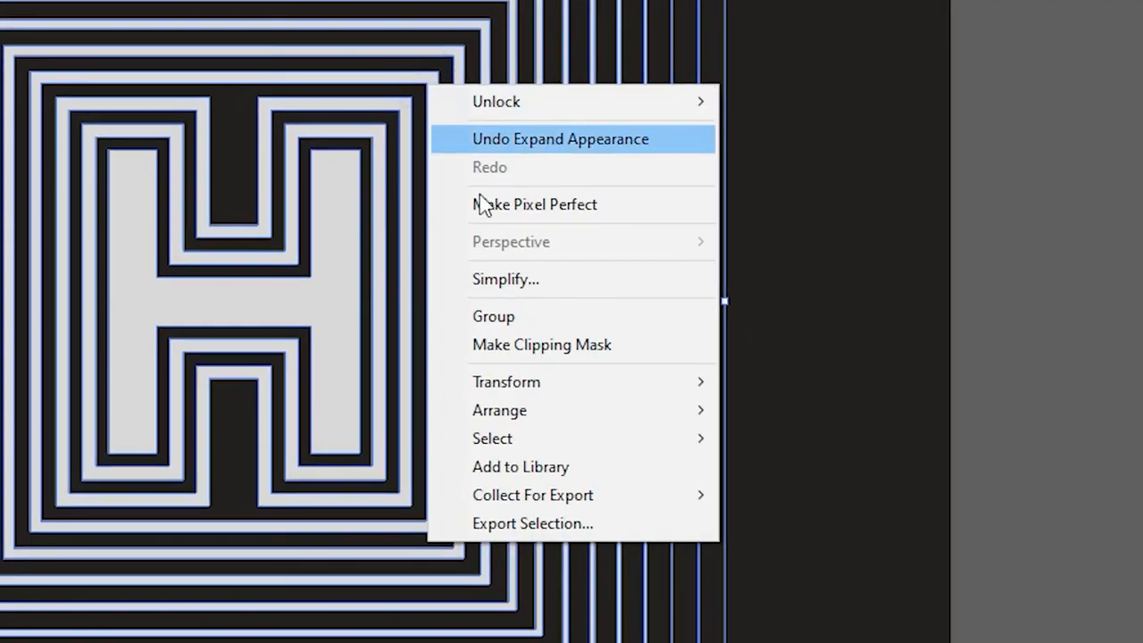
mouse_move(507, 382)
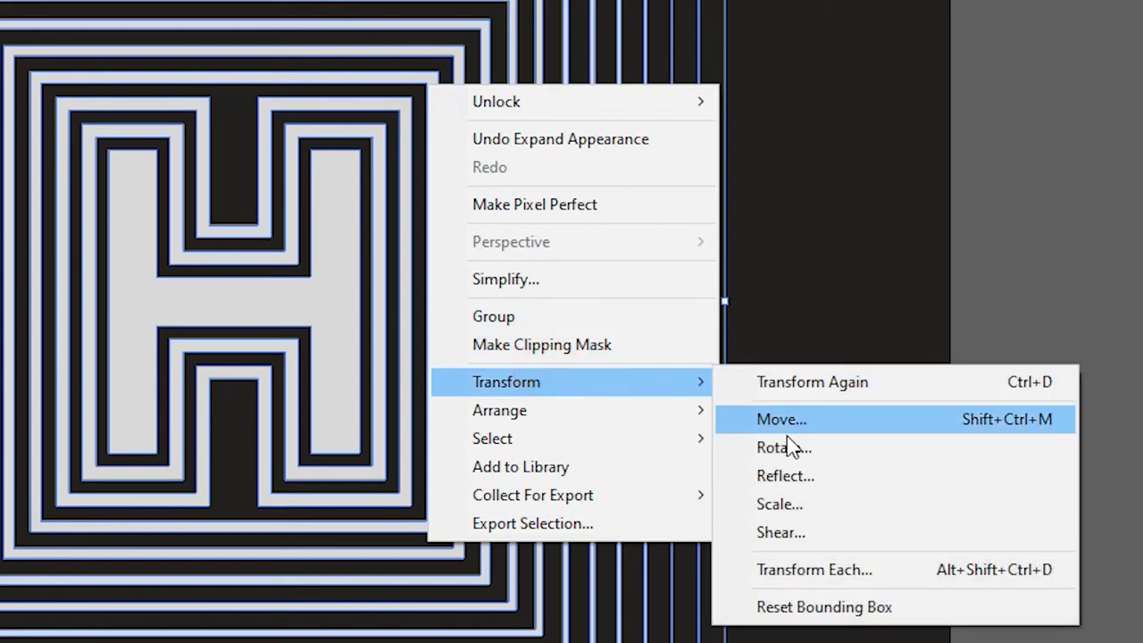
- Rotate the selected artwork by 30 degrees via Transform > Rotate
left_click(772, 447)
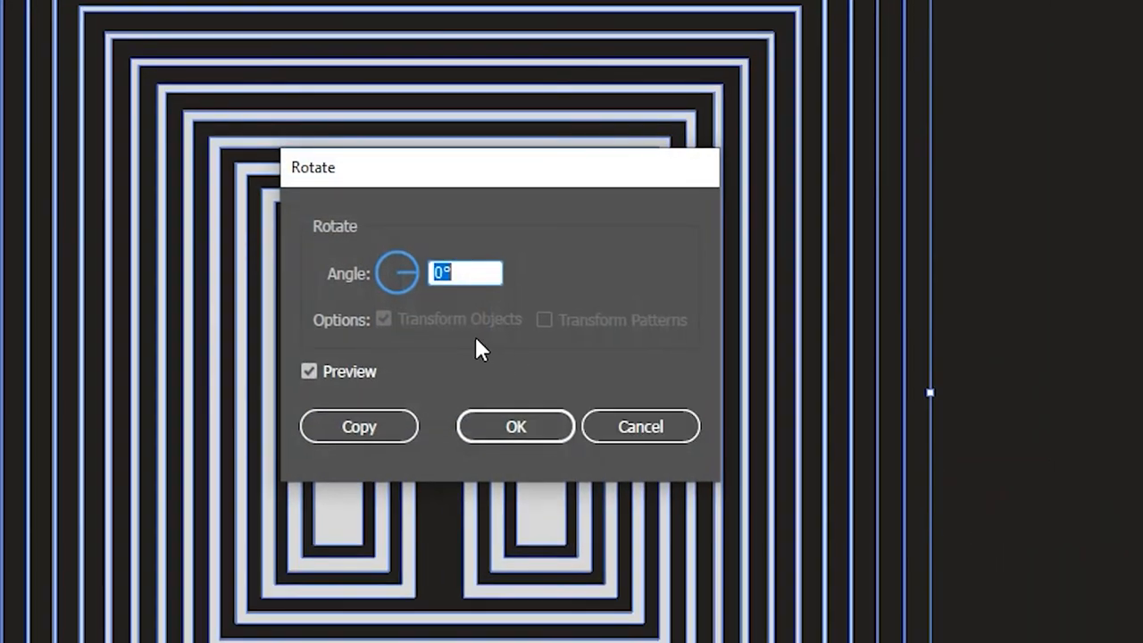
left_click(514, 427)
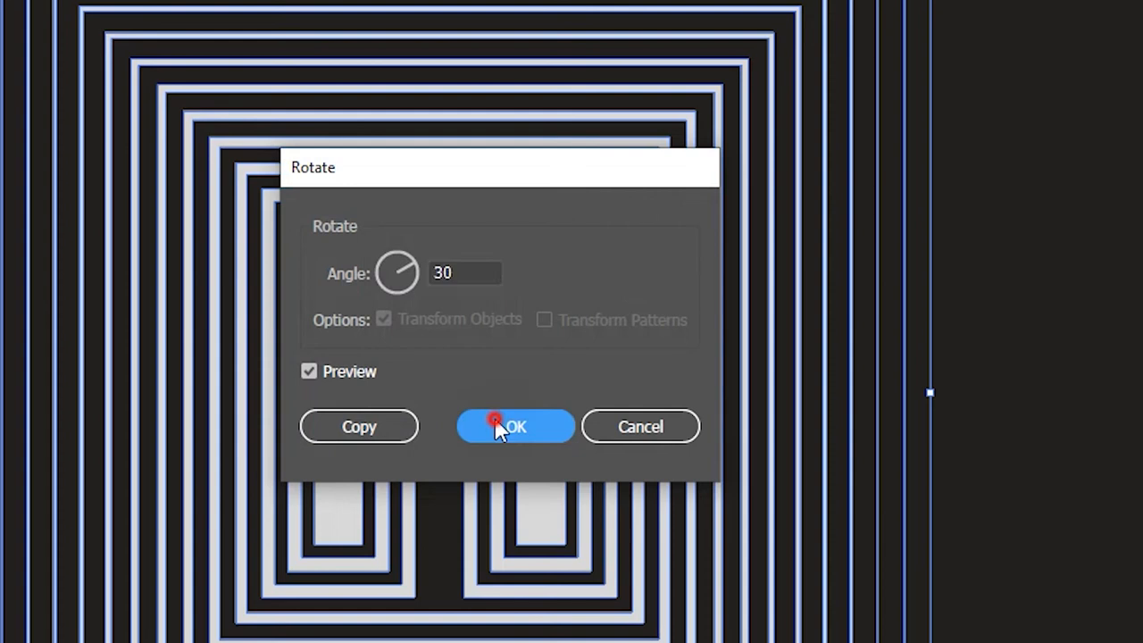
left_click(514, 425)
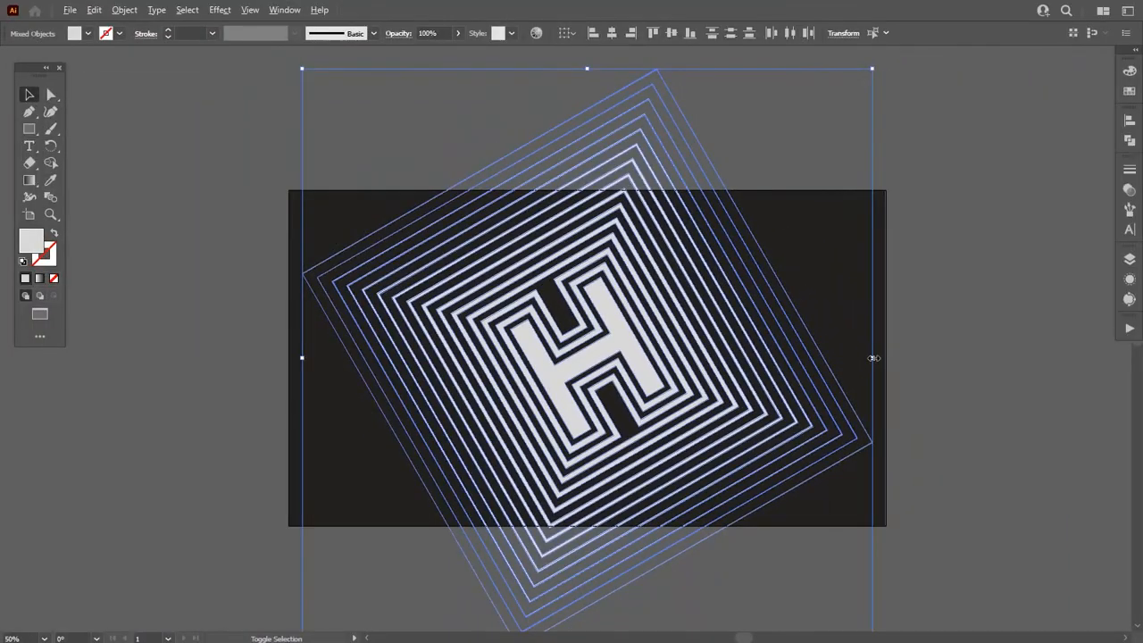
left_click_drag(872, 357, 986, 339)
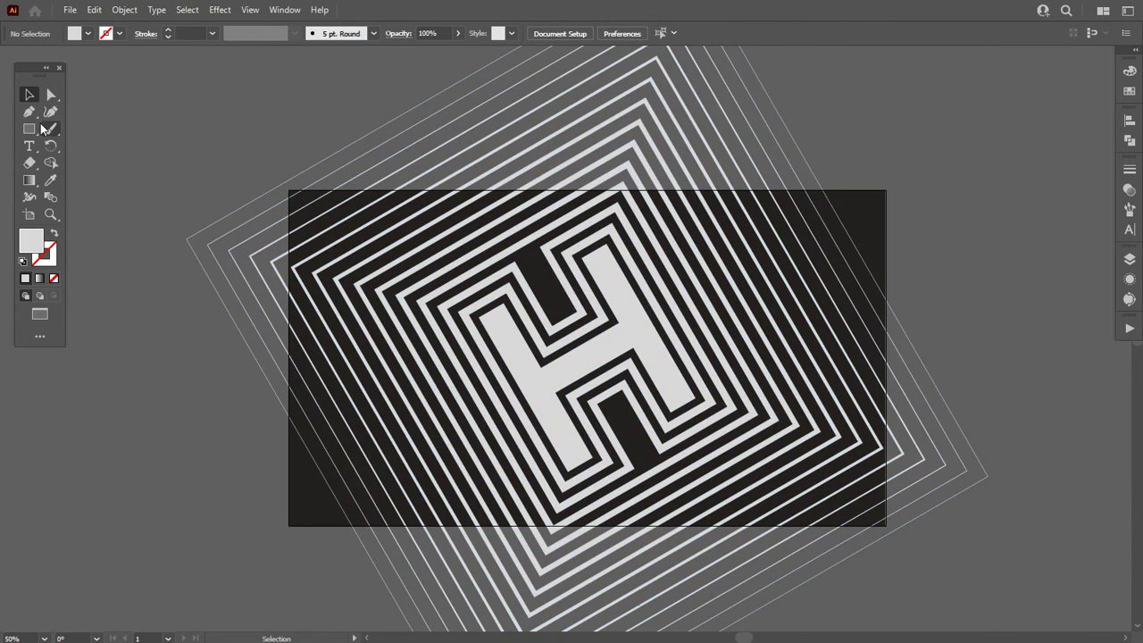
- Draw an artboard-sized rectangle and make it a clipping mask over the artwork
left_click(29, 129)
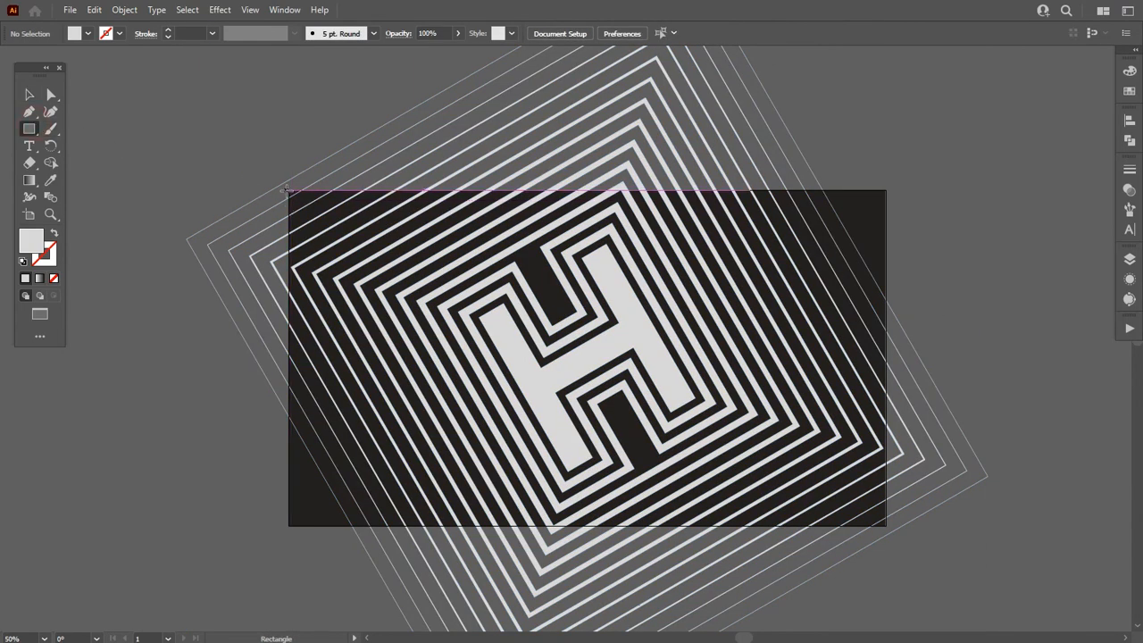
left_click_drag(288, 189, 876, 497)
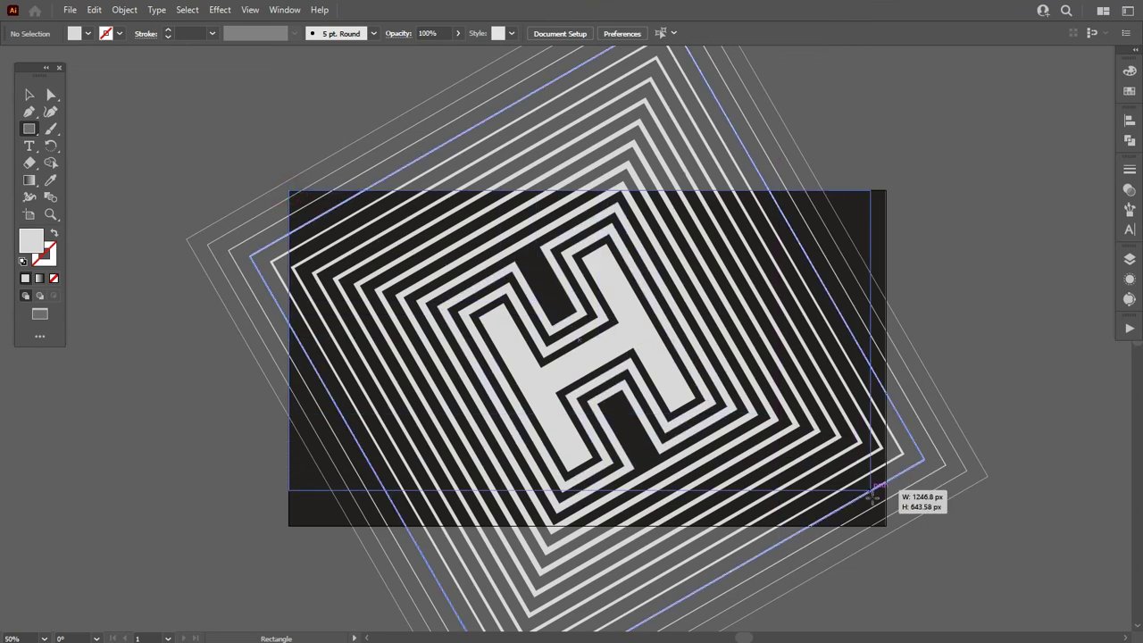
left_click_drag(290, 189, 886, 525)
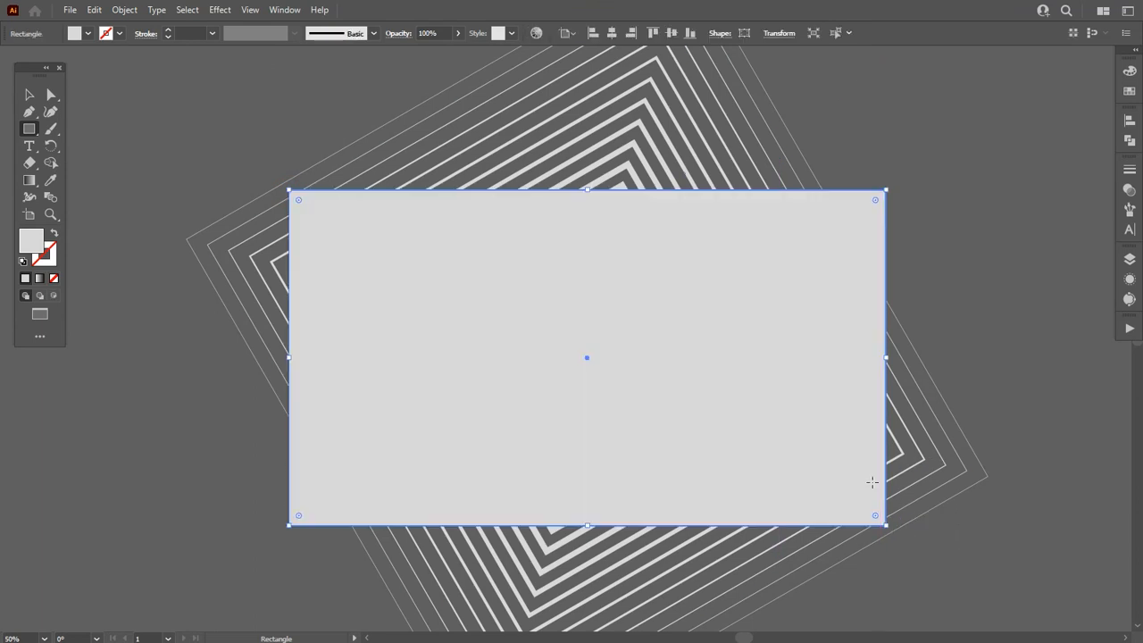
left_click(29, 94)
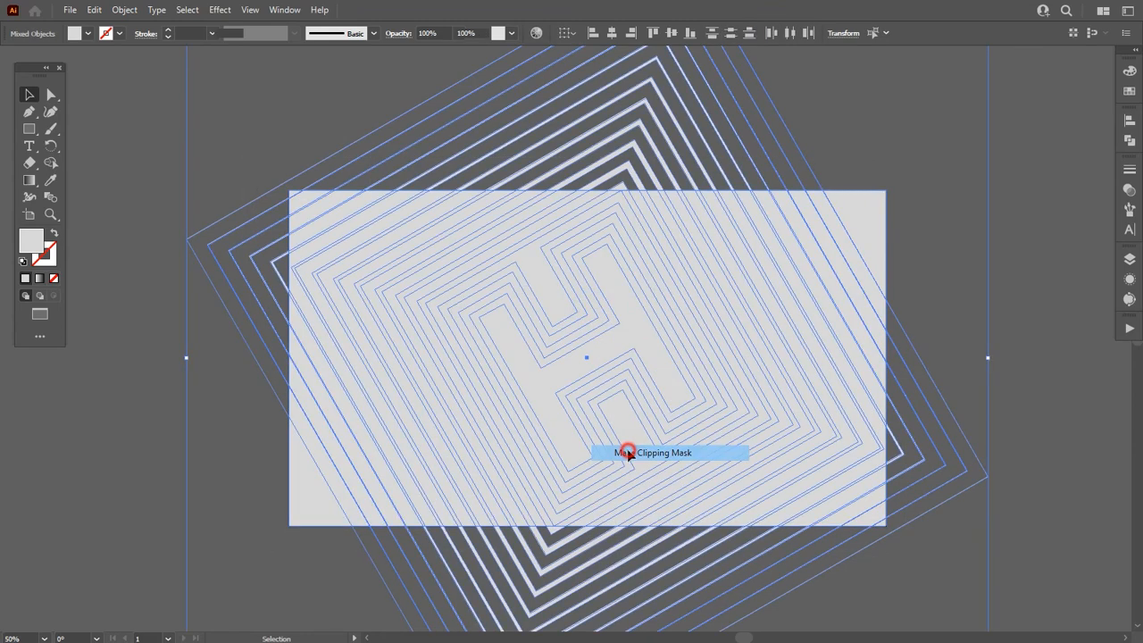
left_click(625, 454)
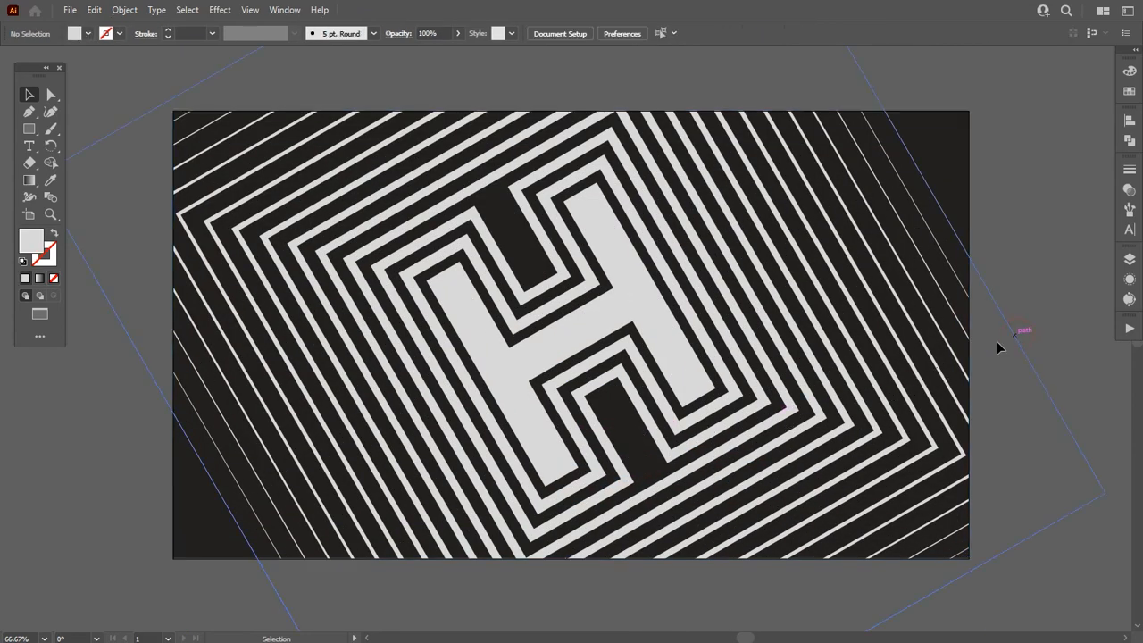